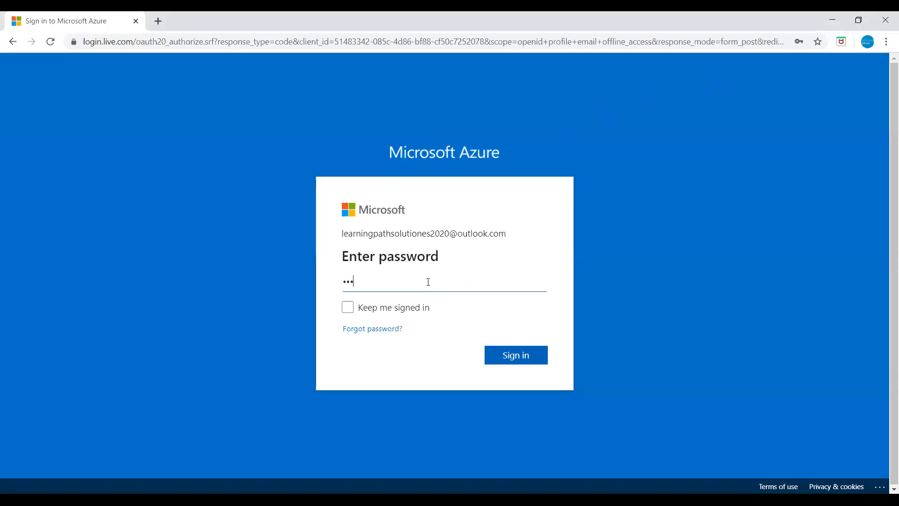
# Step: Enter the account password and sign in to reach the Azure portal home page
pyautogui.write('••')
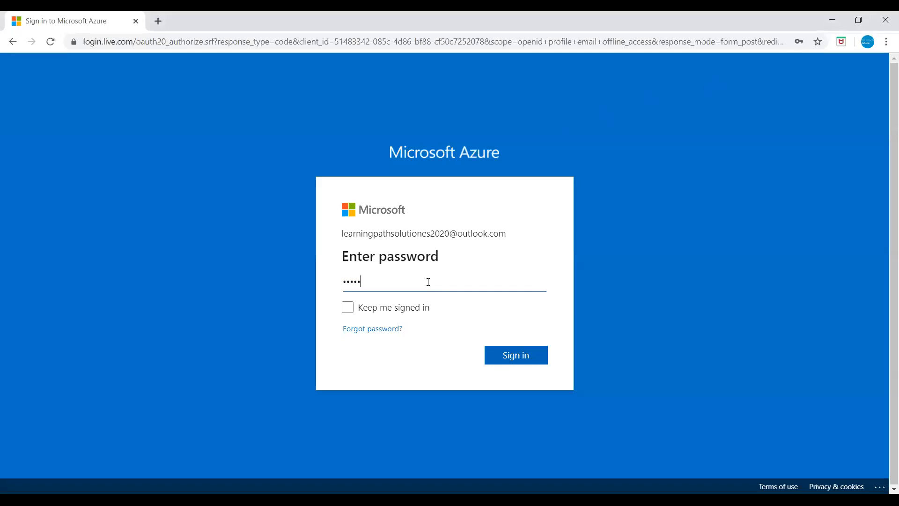
pyautogui.press('backspace')
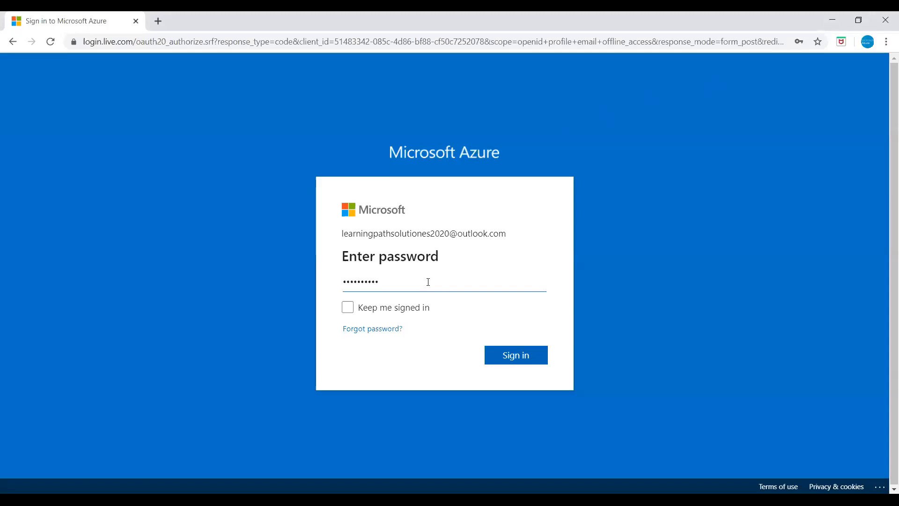
pyautogui.click(514, 354)
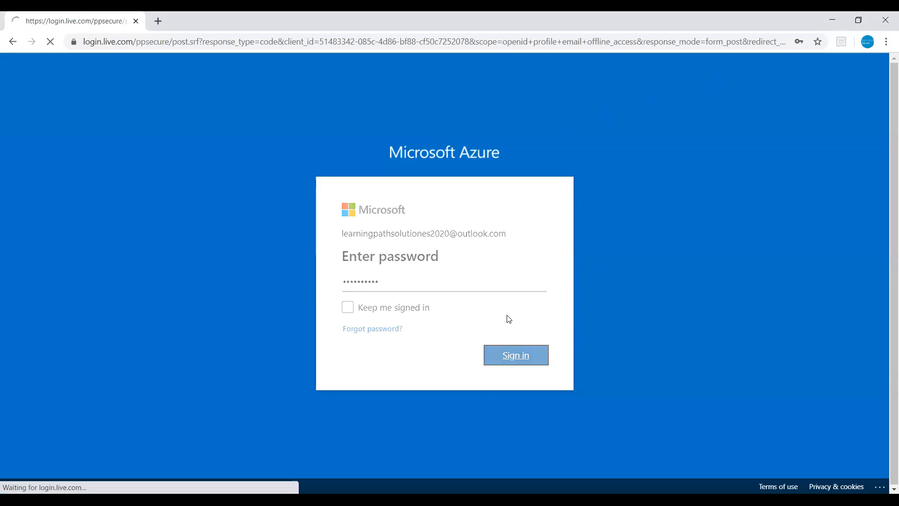
pyautogui.click(514, 355)
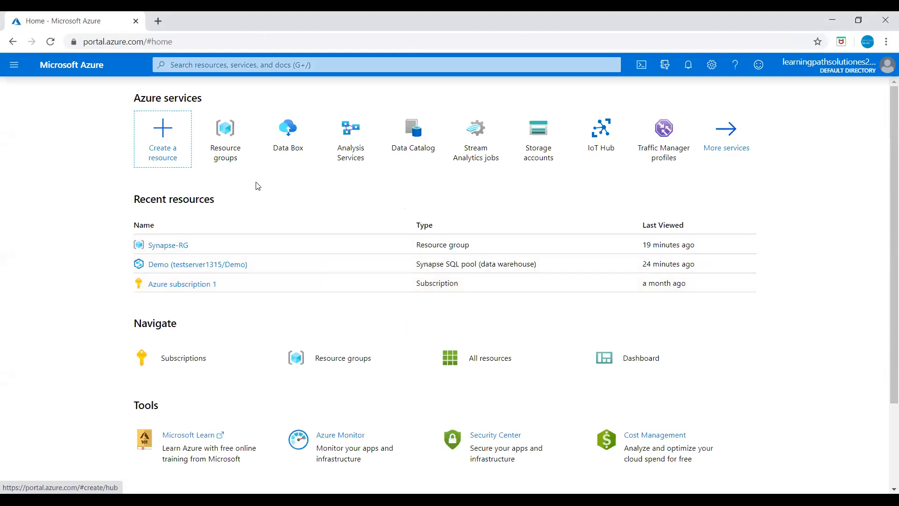
# Step: Search for 'synapse' and open the empty Azure Synapse Analytics (formerly SQL DW) list
pyautogui.click(14, 64)
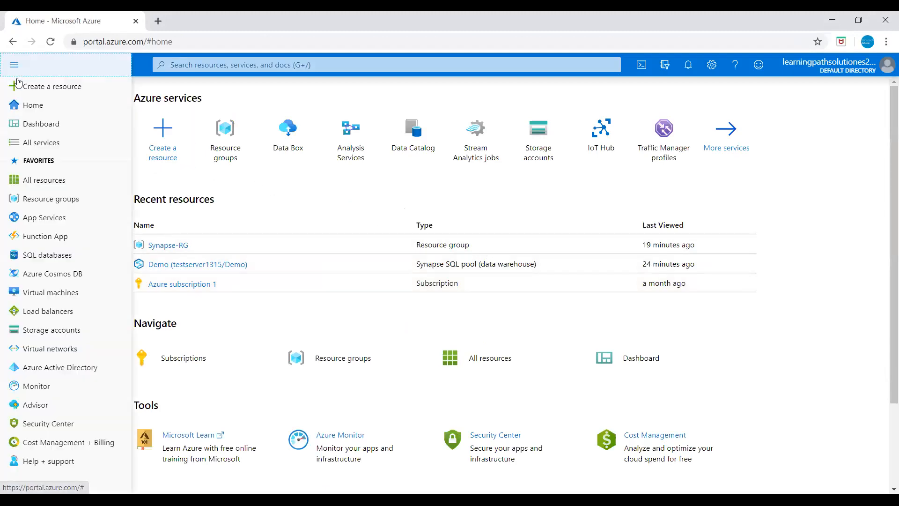
pyautogui.click(14, 64)
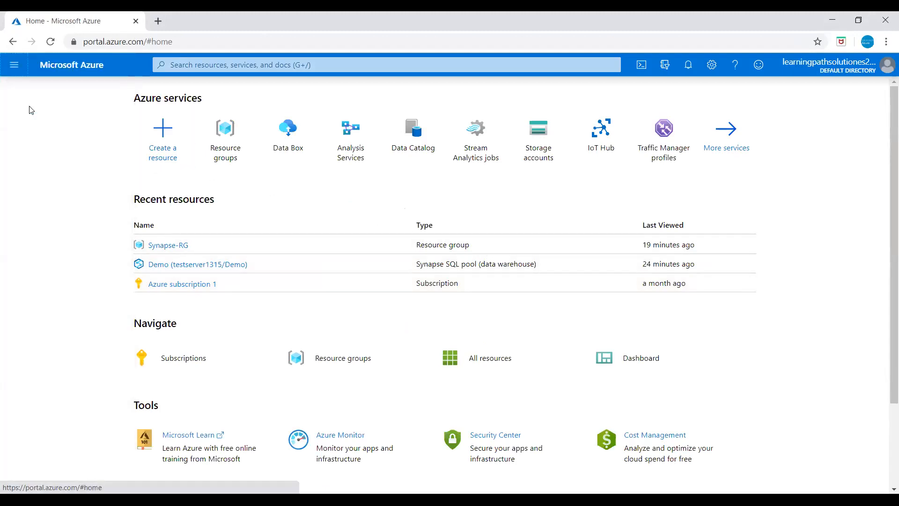
pyautogui.click(384, 64)
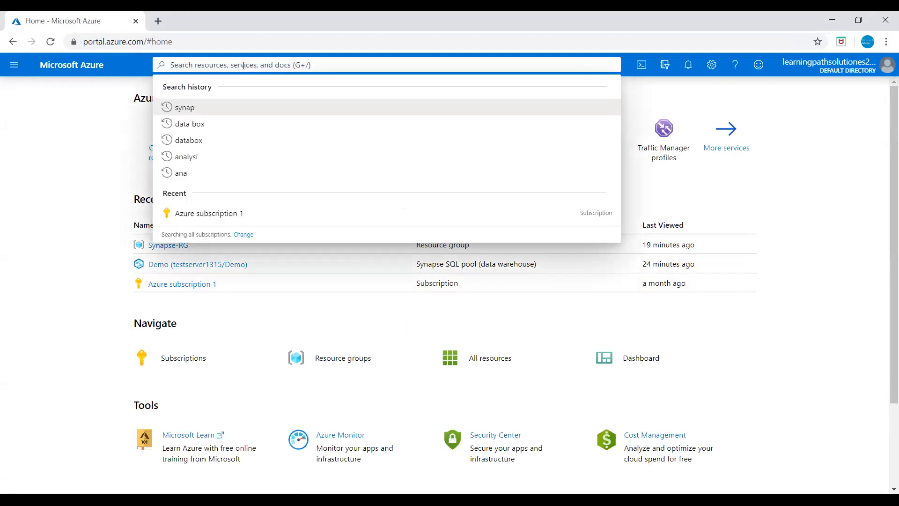
pyautogui.write('synapse')
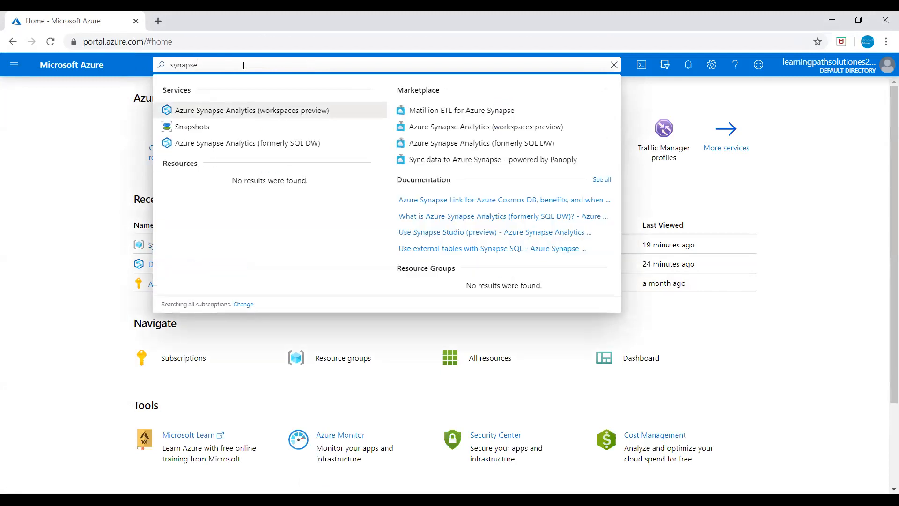
pyautogui.moveTo(223, 170)
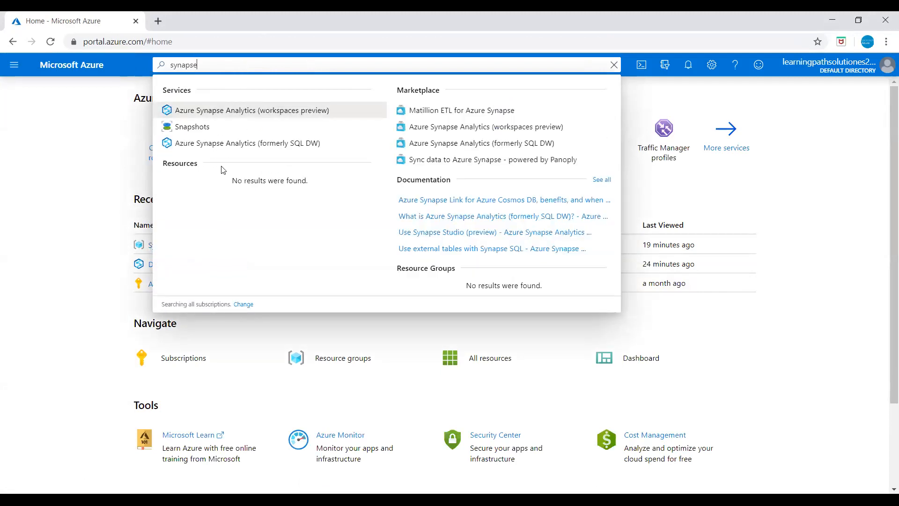
pyautogui.moveTo(237, 150)
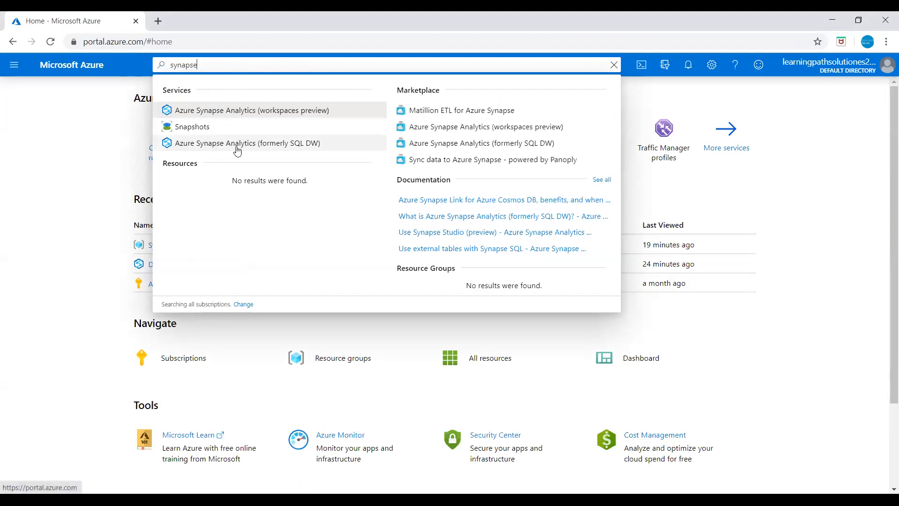
pyautogui.click(614, 64)
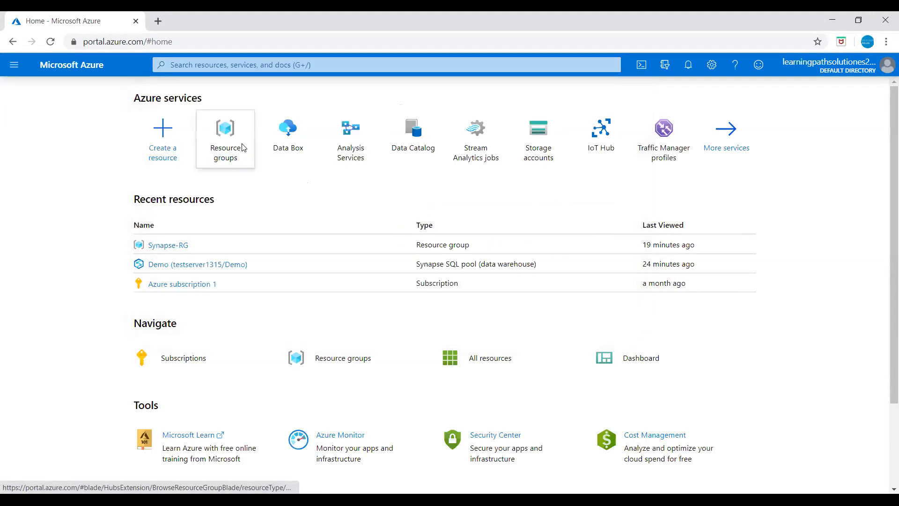
pyautogui.click(201, 264)
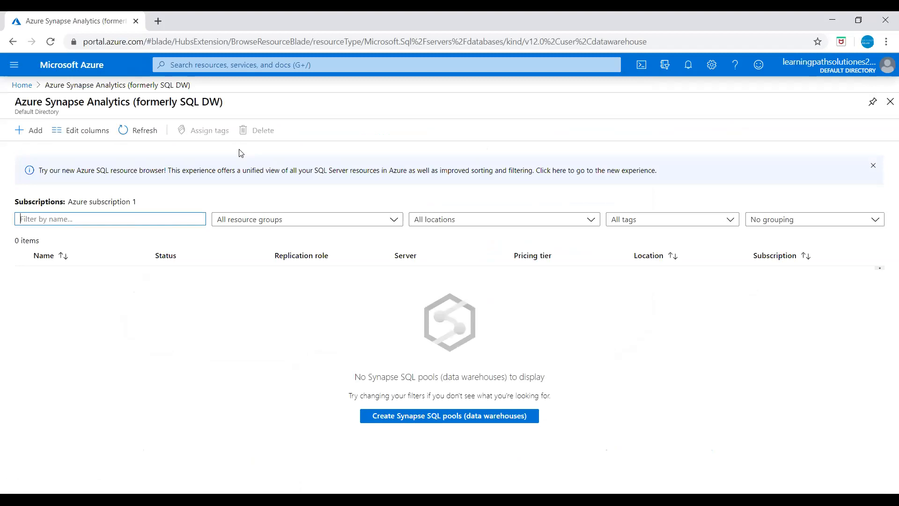
pyautogui.moveTo(29, 130)
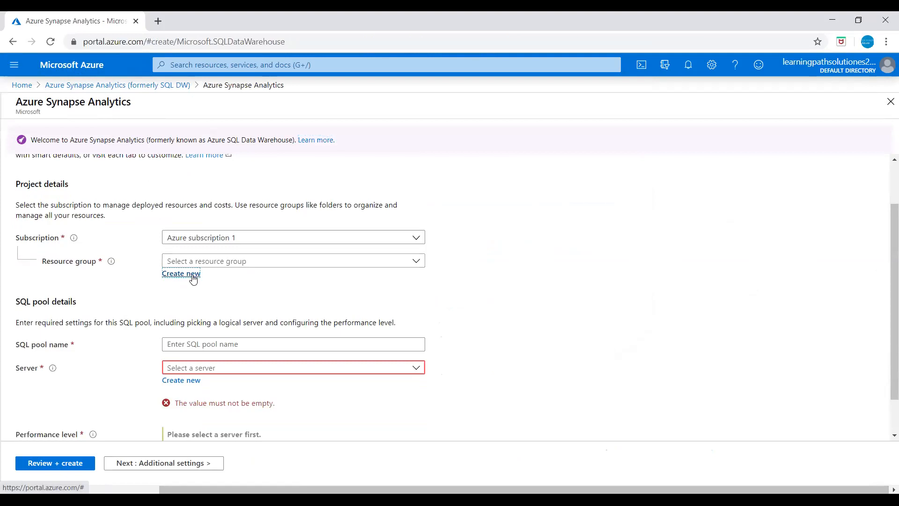
# Step: Create a new resource group named Synapse-RG for the SQL pool
pyautogui.click(181, 272)
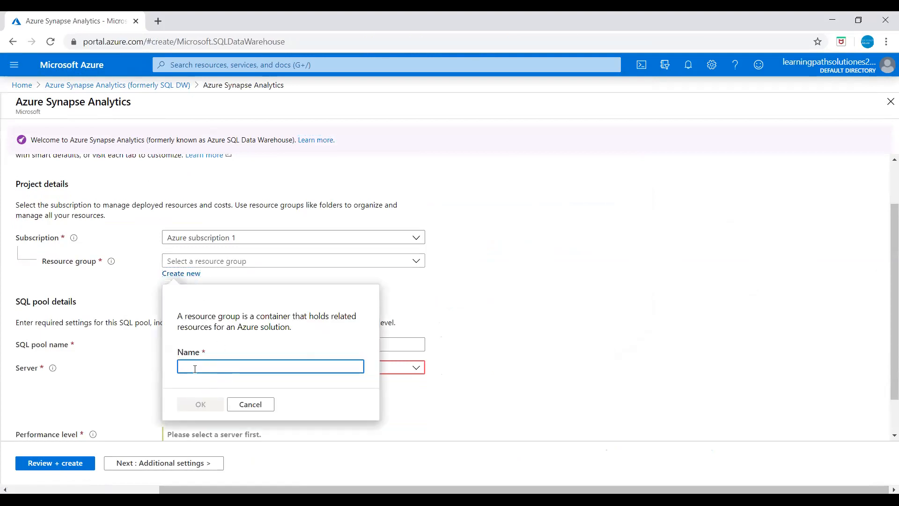
pyautogui.write('Synapse-RG')
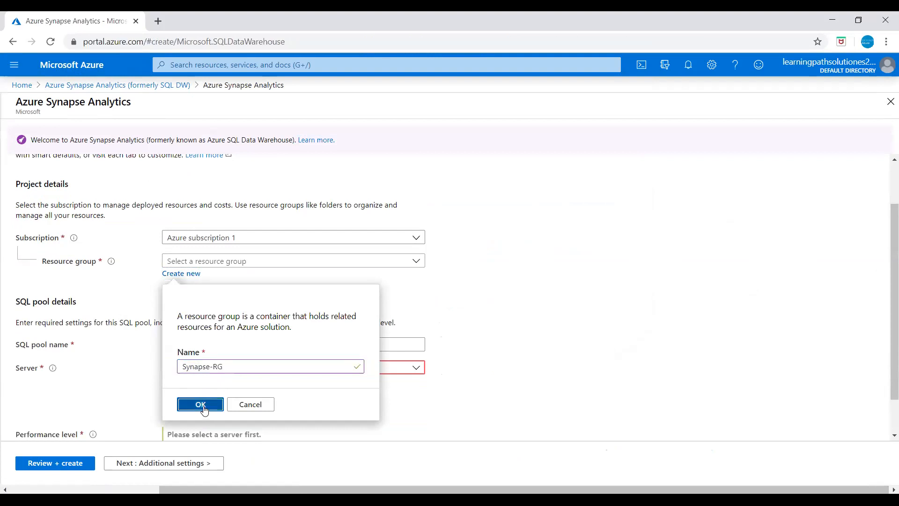
pyautogui.click(200, 404)
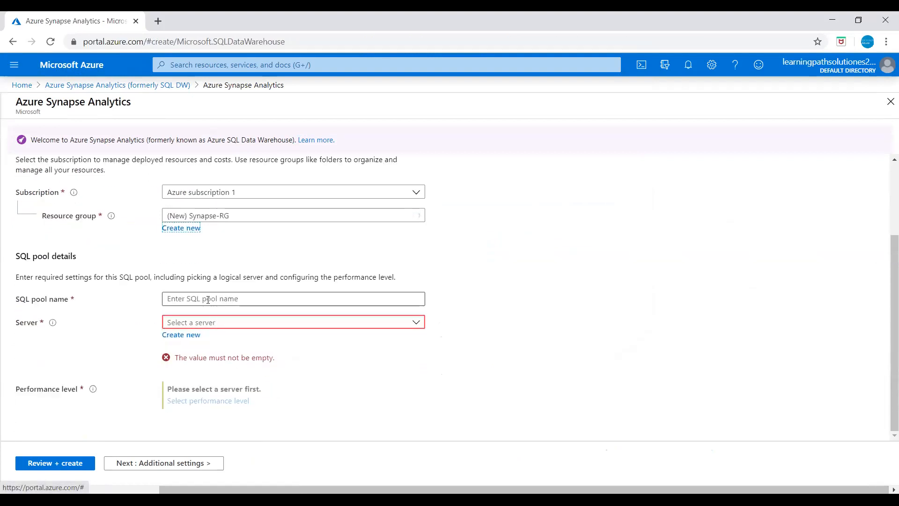
# Step: Enter DemoDatabase as the SQL pool name and start a new server
pyautogui.click(293, 299)
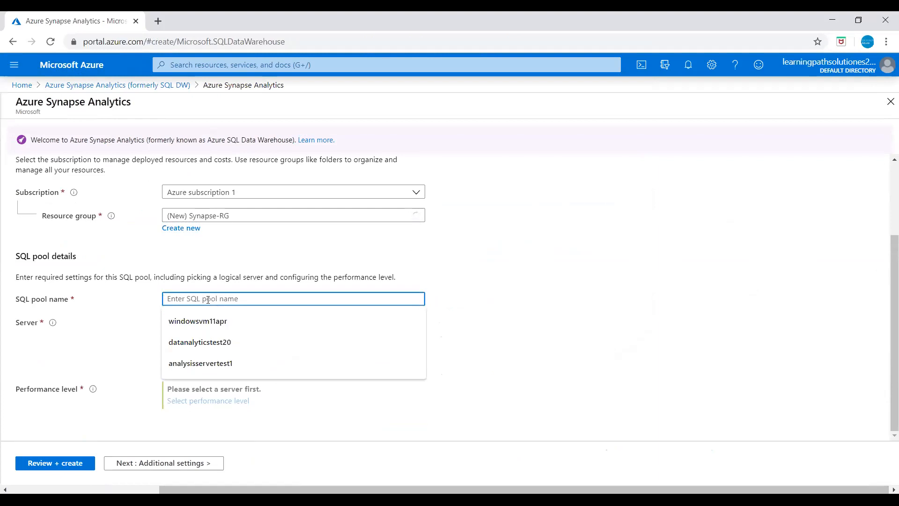
pyautogui.write('DemoDatabase')
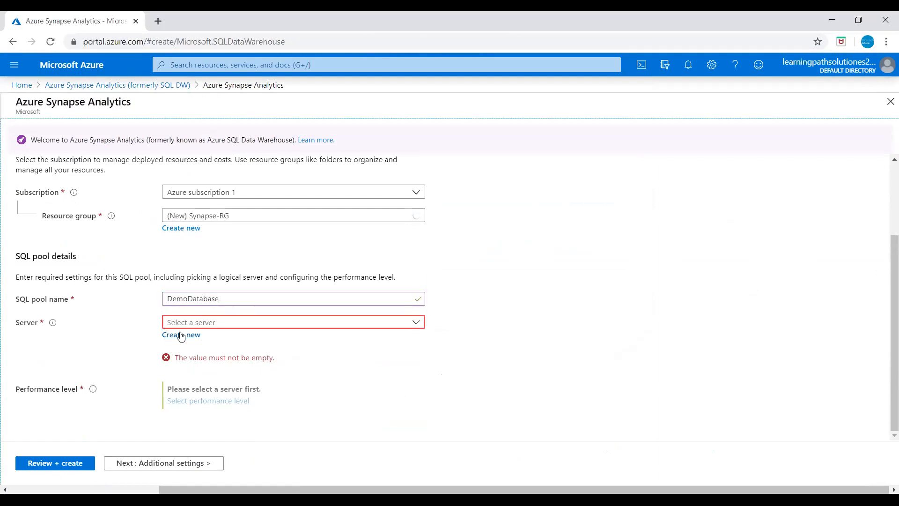
pyautogui.click(180, 334)
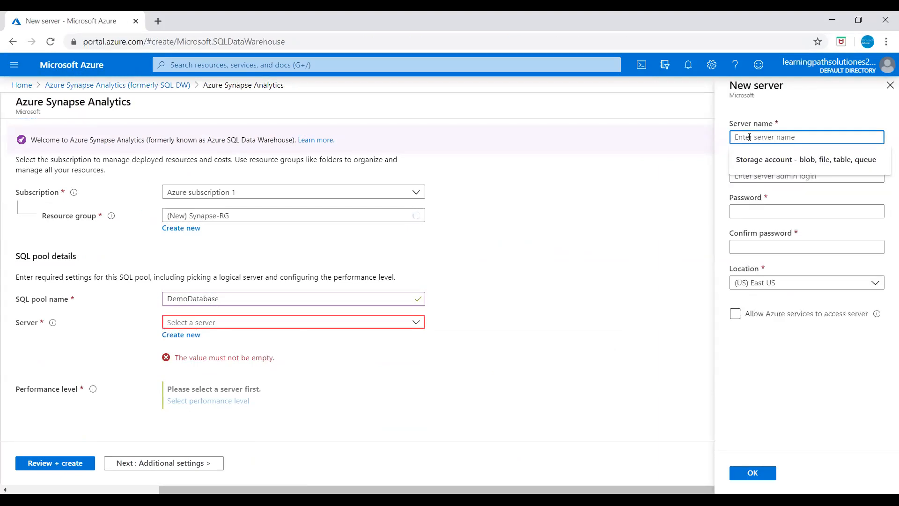
# Step: Enter server name testserver87324, admin login azureuser and a password
pyautogui.write('testserver87324')
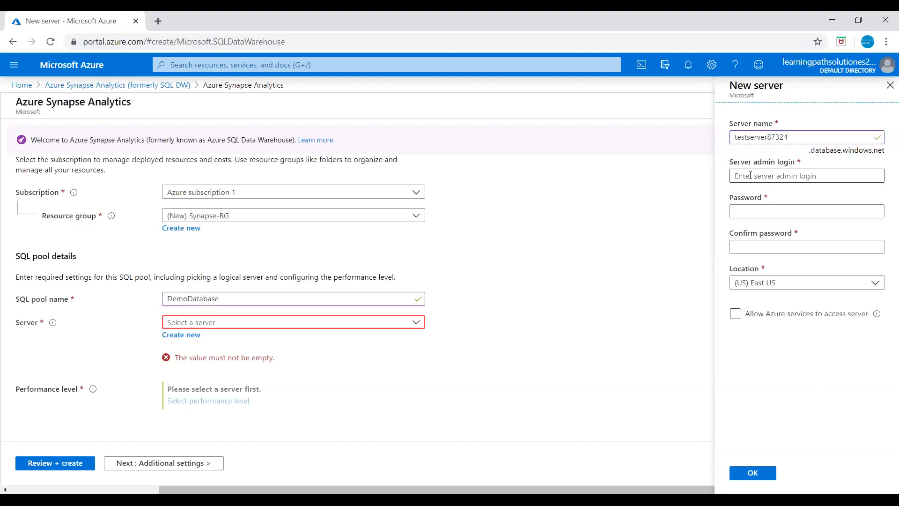
pyautogui.click(805, 176)
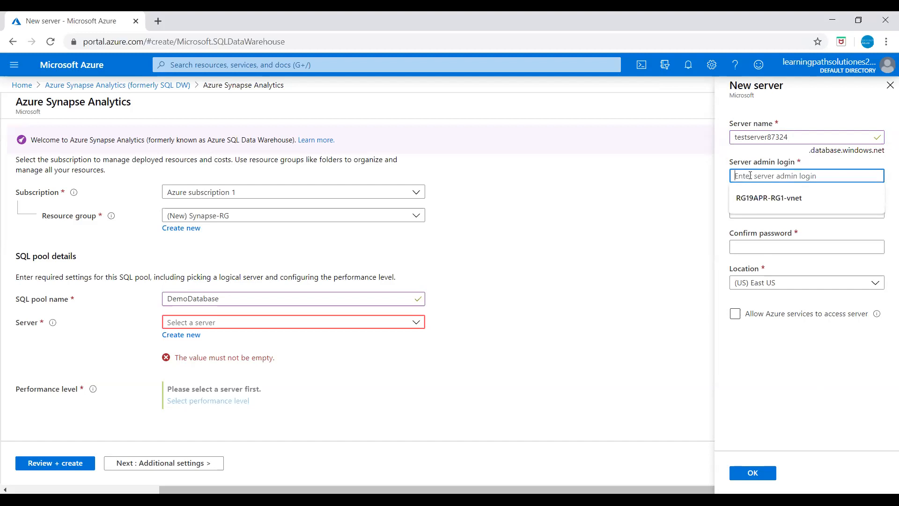
pyautogui.write('az')
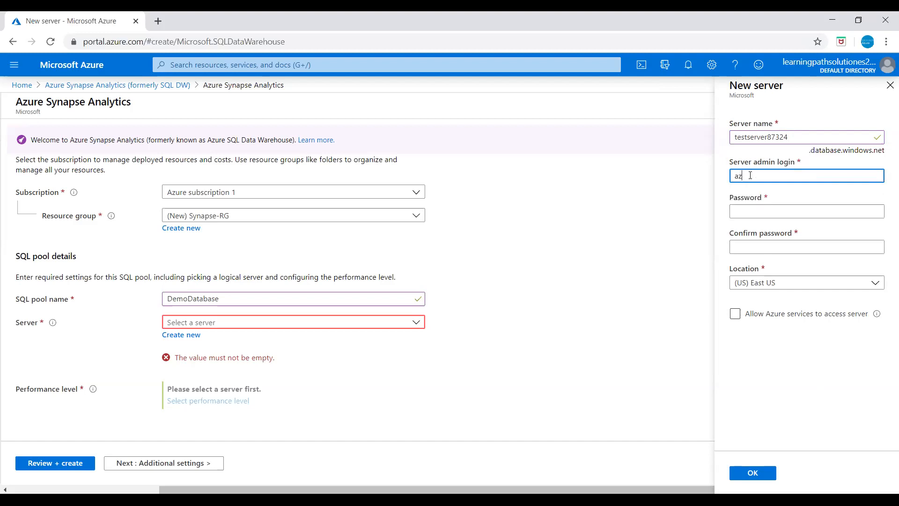
pyautogui.write('azureuser')
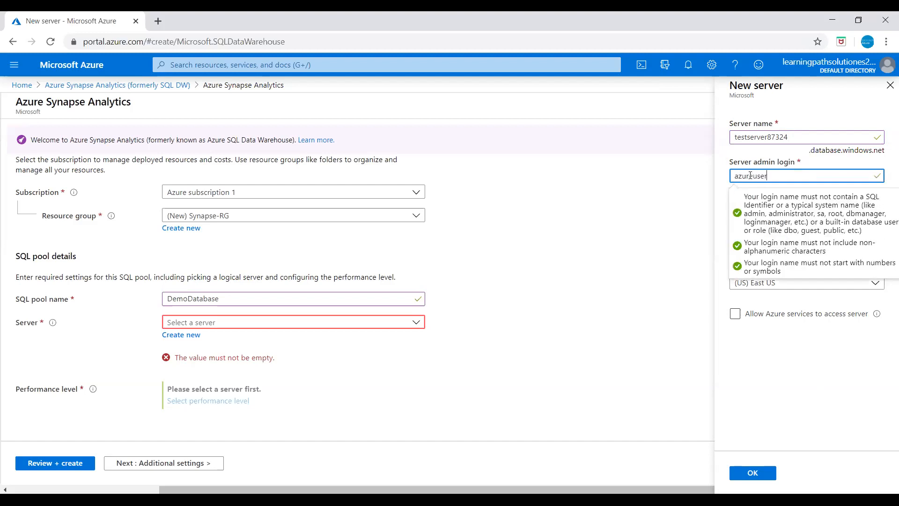
pyautogui.click(805, 210)
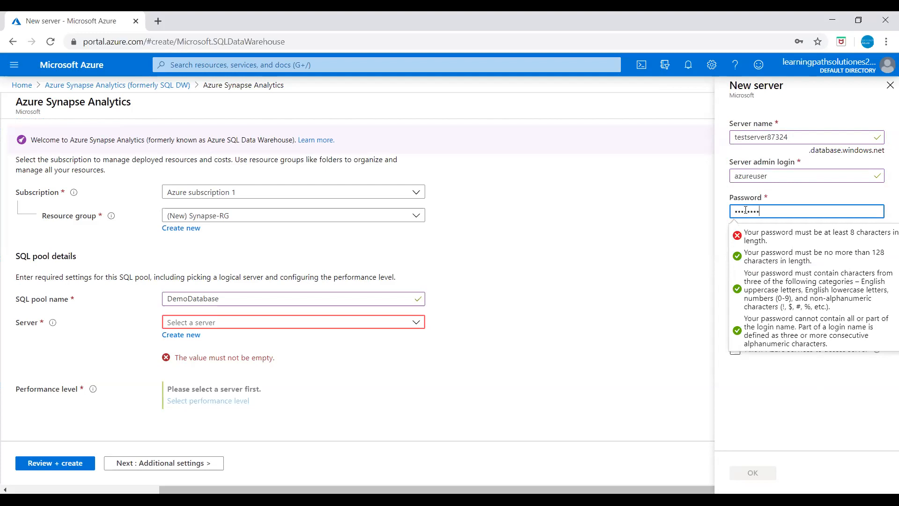
pyautogui.write('a')
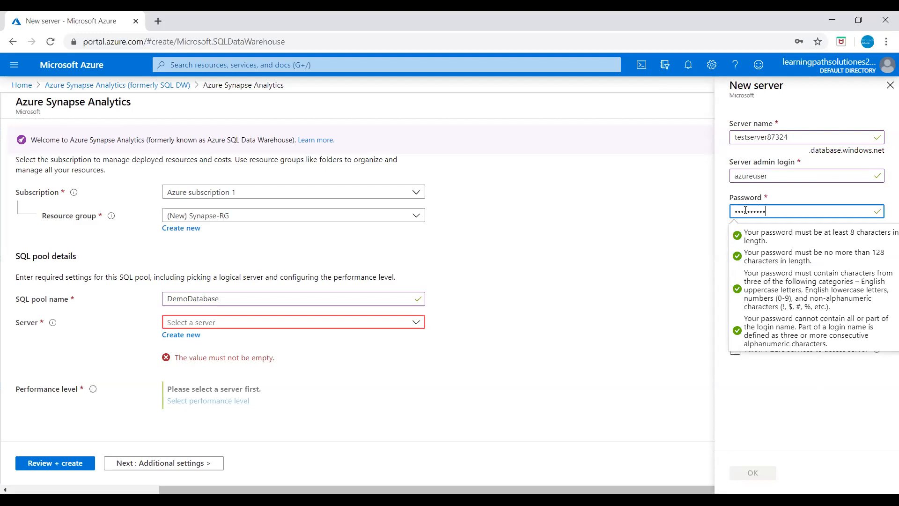
pyautogui.click(804, 246)
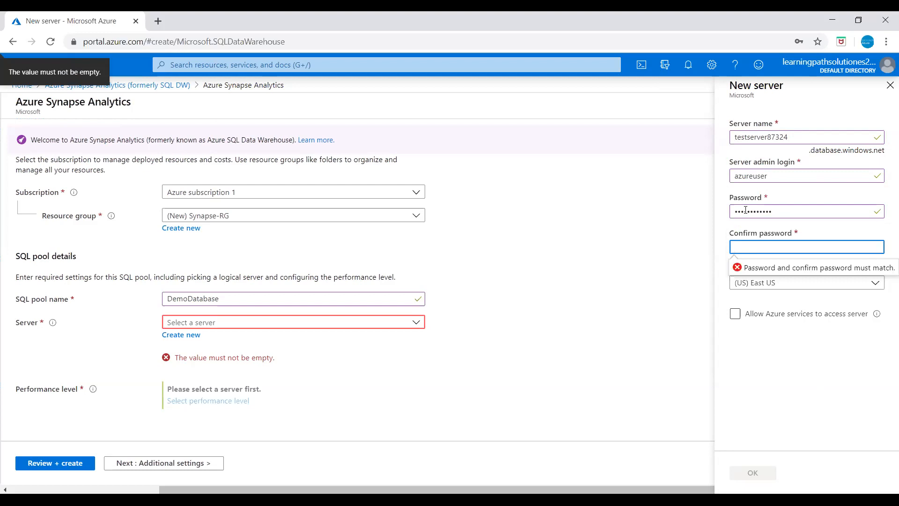
# Step: Confirm the password, allow Azure services access, and create the East US server
pyautogui.write('••')
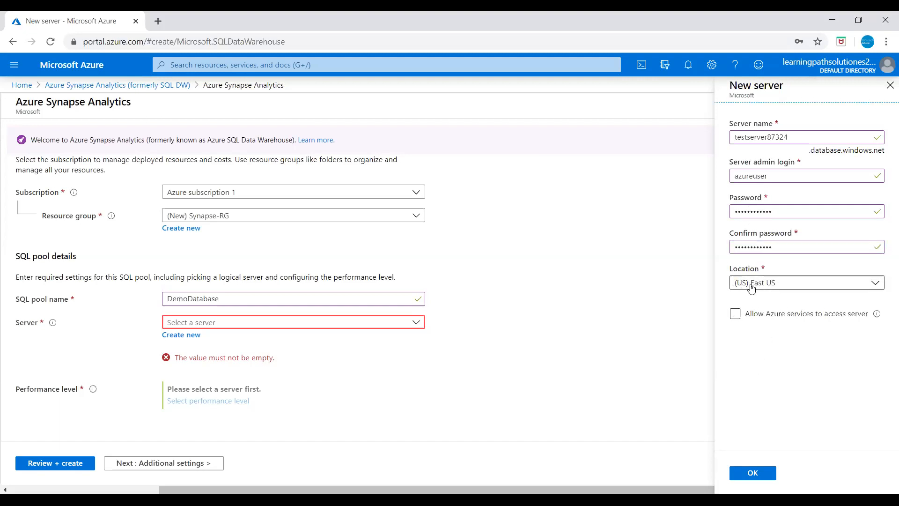
pyautogui.click(734, 313)
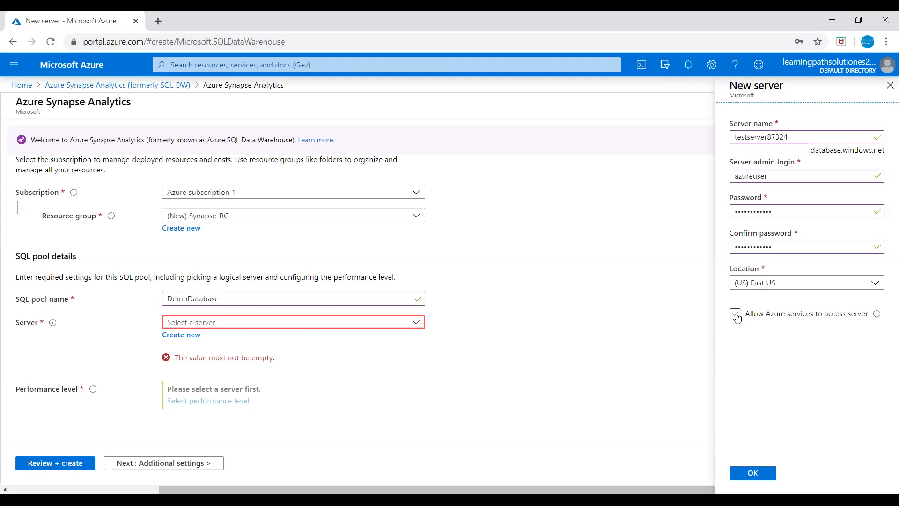
pyautogui.click(736, 313)
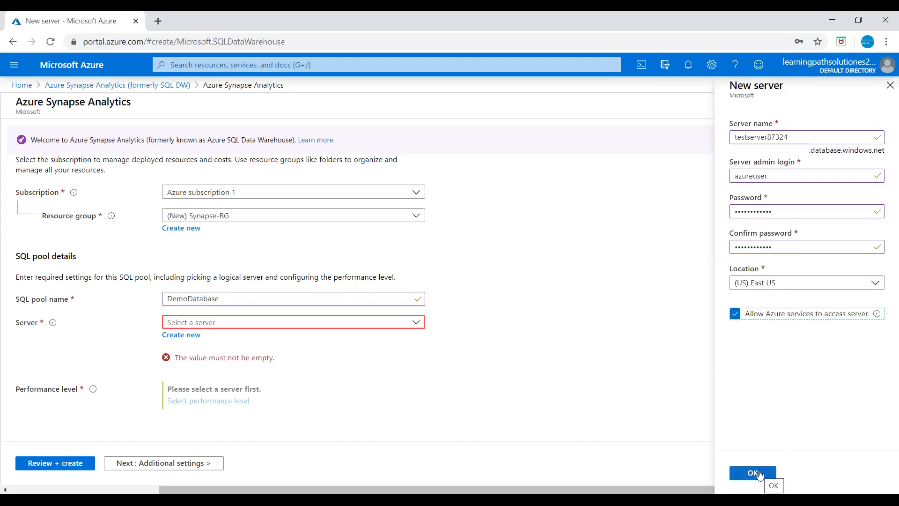
pyautogui.click(753, 473)
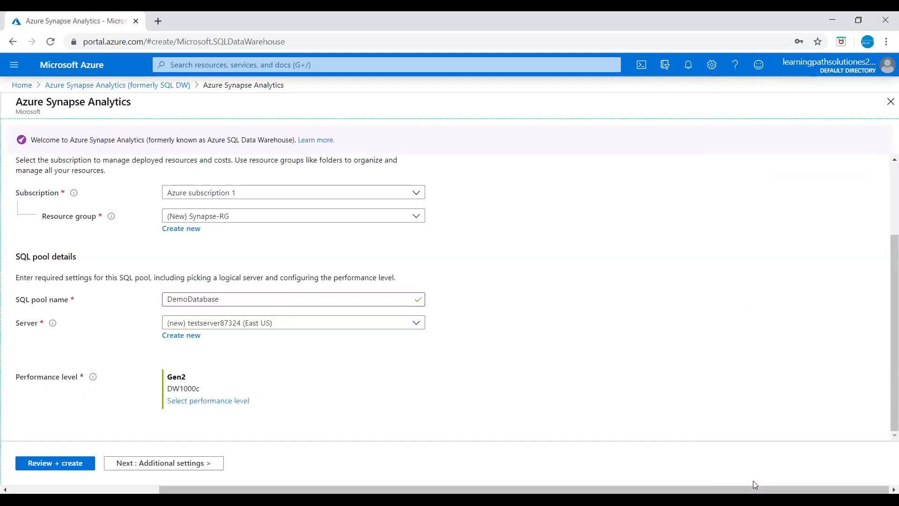
pyautogui.moveTo(280, 441)
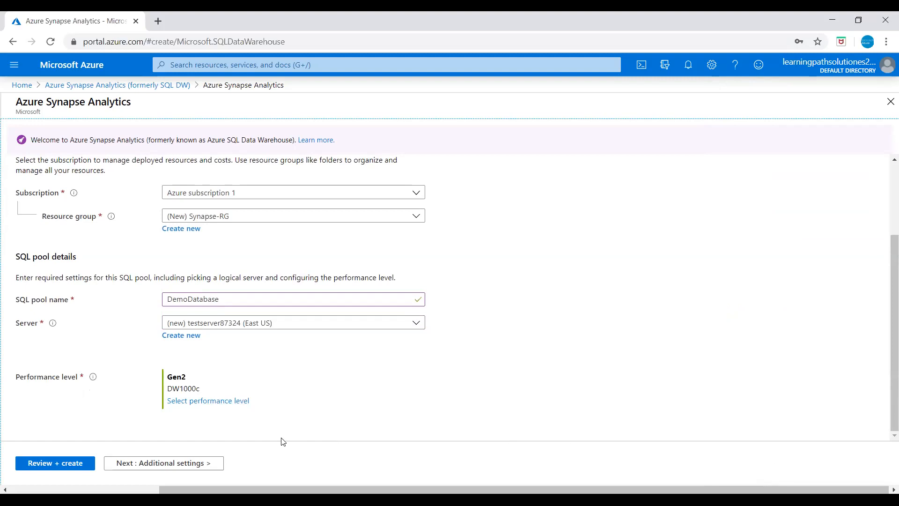
# Step: Scale the pool's Gen2 performance level down to DW100c and apply it
pyautogui.click(208, 400)
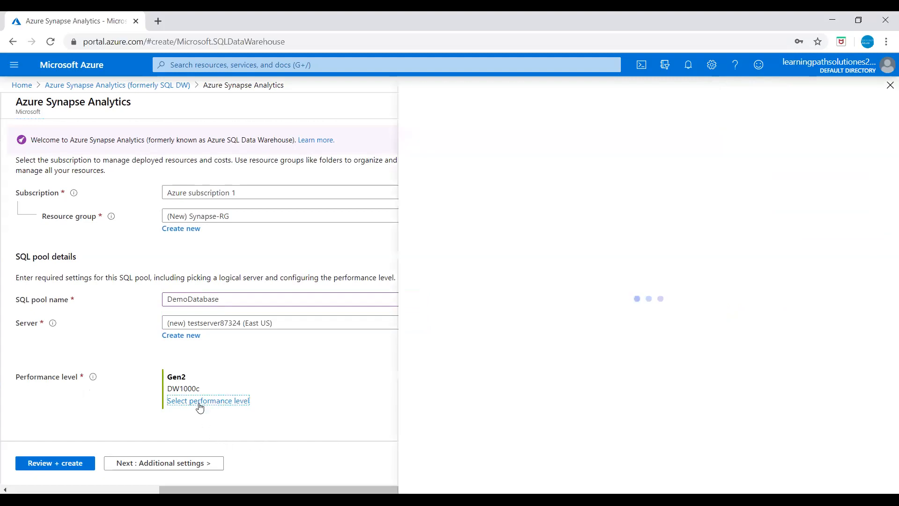
pyautogui.click(207, 400)
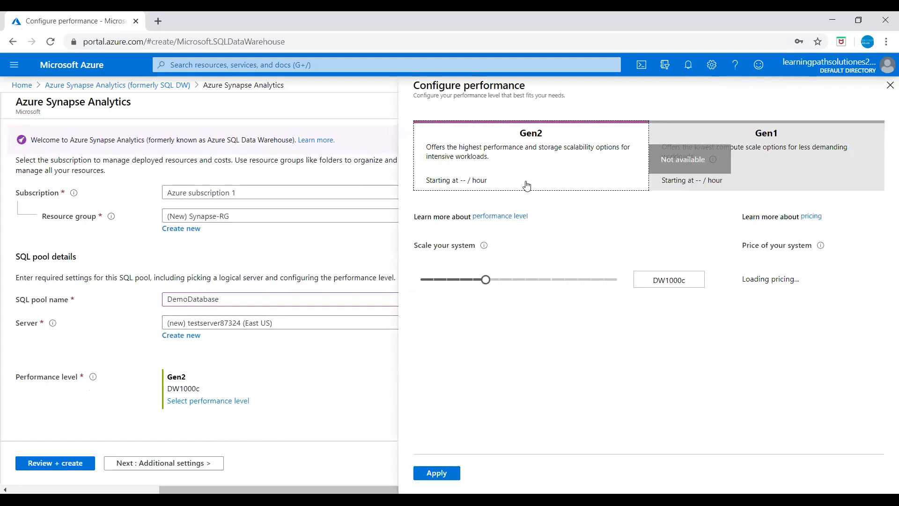
pyautogui.moveTo(554, 173)
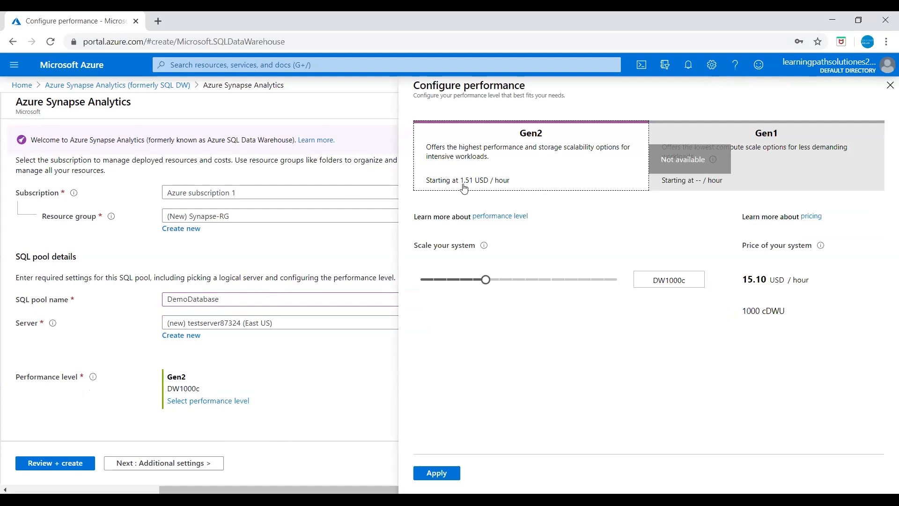
pyautogui.moveTo(492, 180)
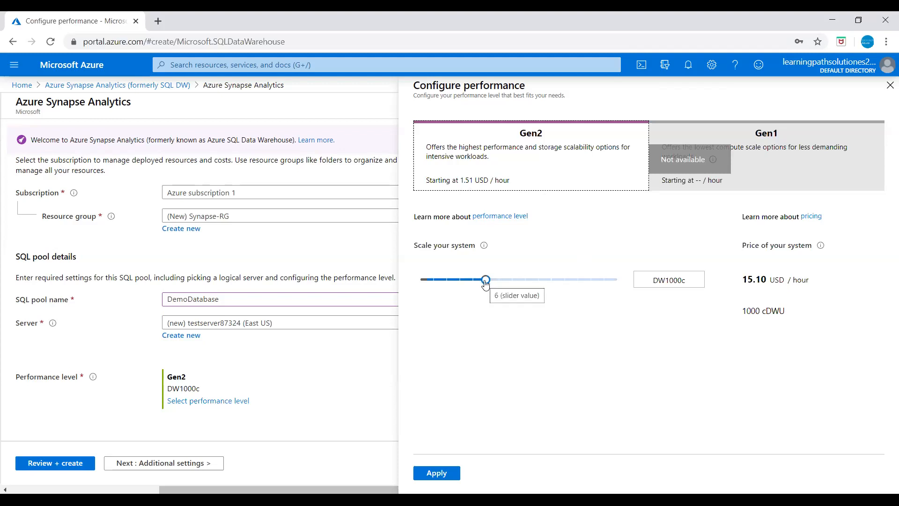
pyautogui.moveTo(486, 281); pyautogui.dragTo(421, 281)
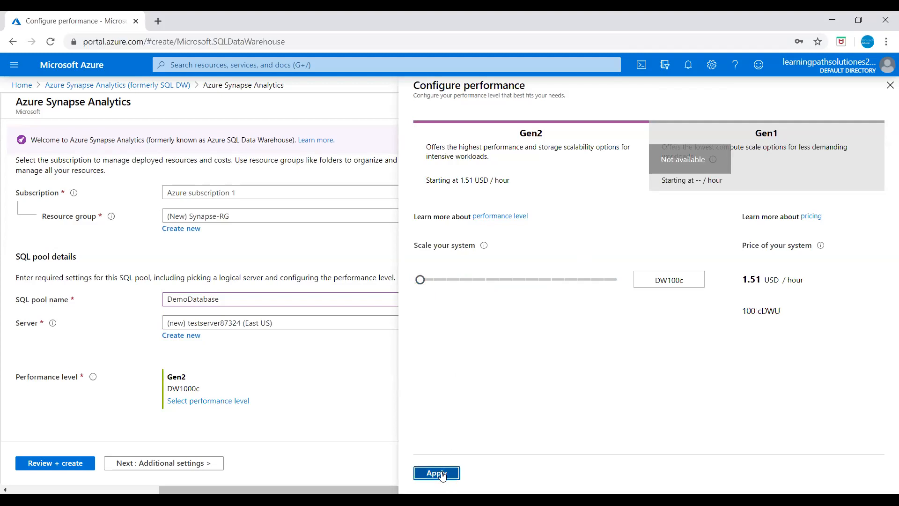
pyautogui.click(435, 472)
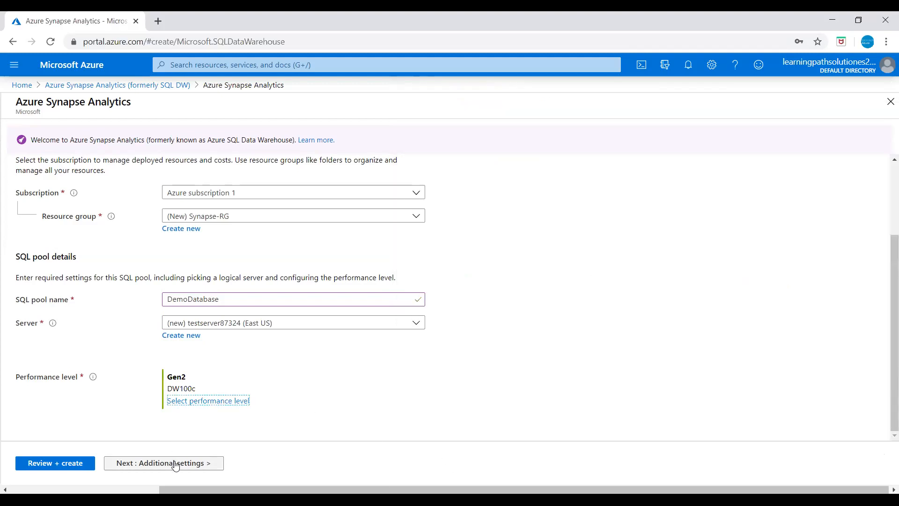
# Step: Use Sample data and review the DemoDatabase summary at DW100c, about 1.51 USD hourly
pyautogui.click(164, 463)
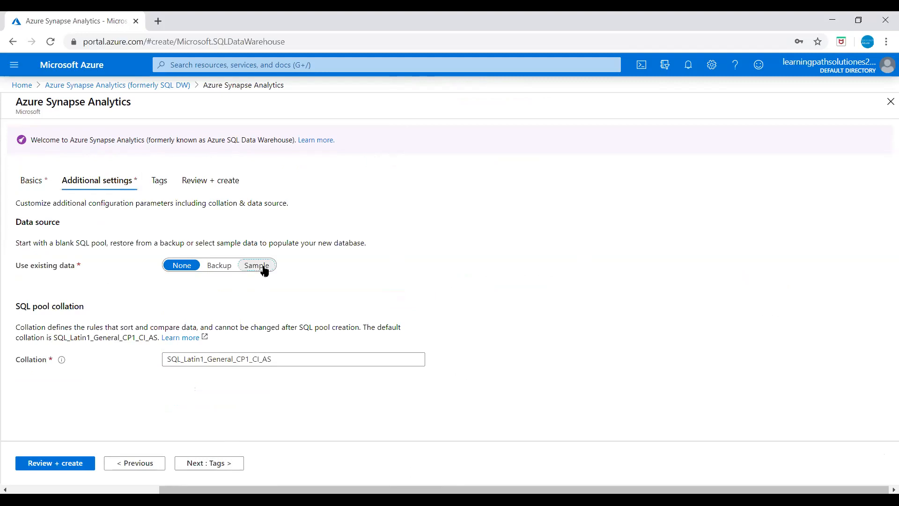
pyautogui.click(256, 265)
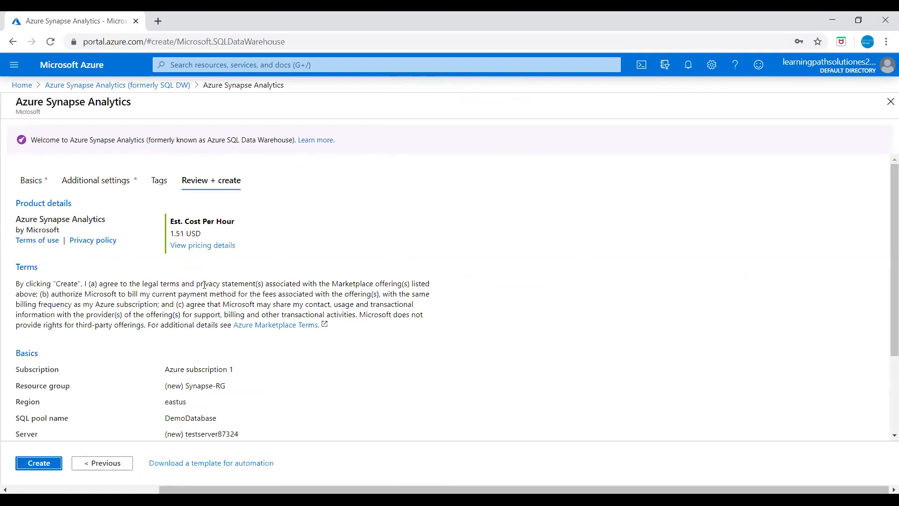
pyautogui.scroll(-3)
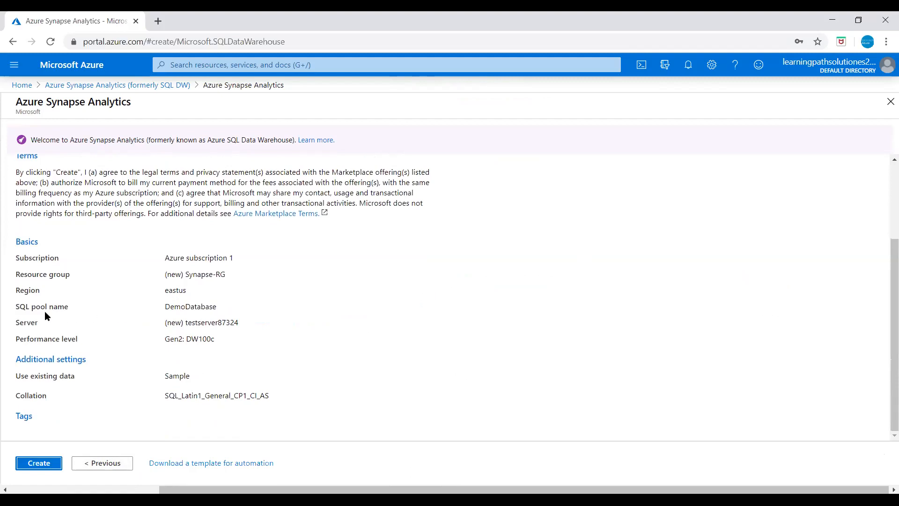
pyautogui.moveTo(201, 319)
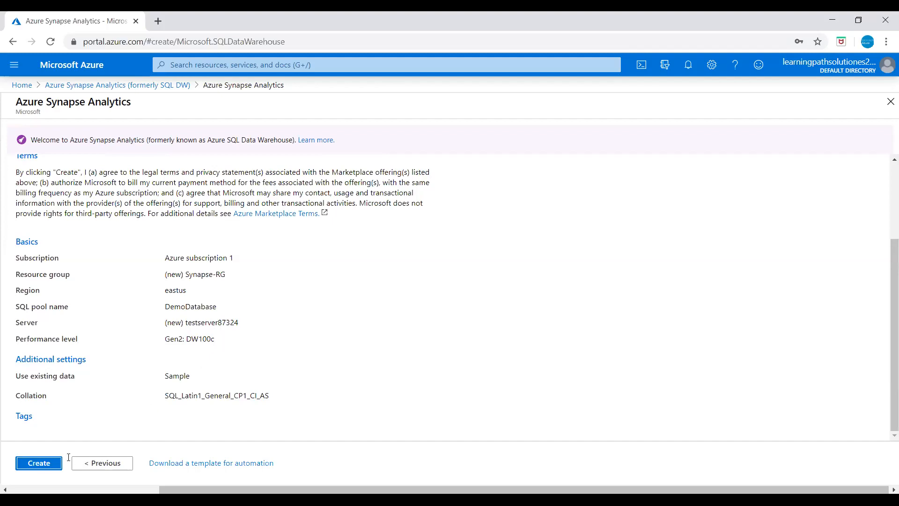
# Step: Create the DemoDatabase pool and view its deployment progress in Synapse-RG
pyautogui.click(39, 462)
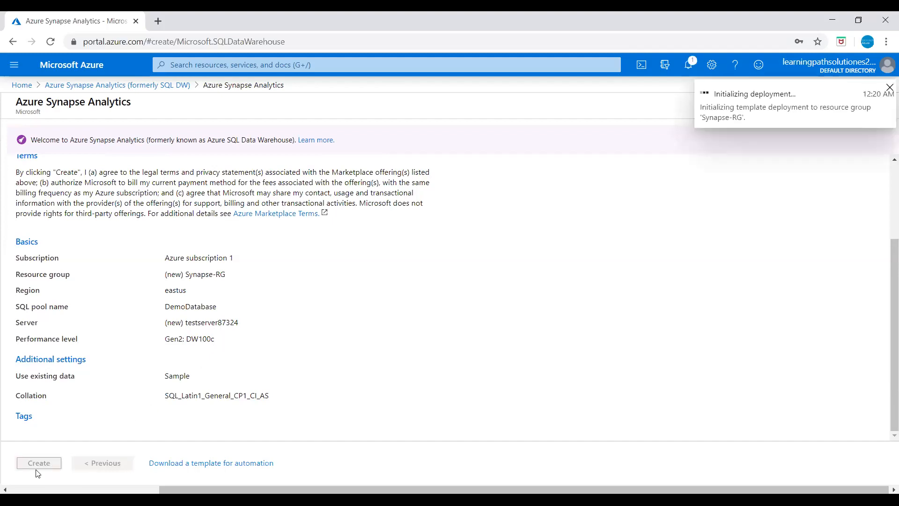
pyautogui.moveTo(459, 291)
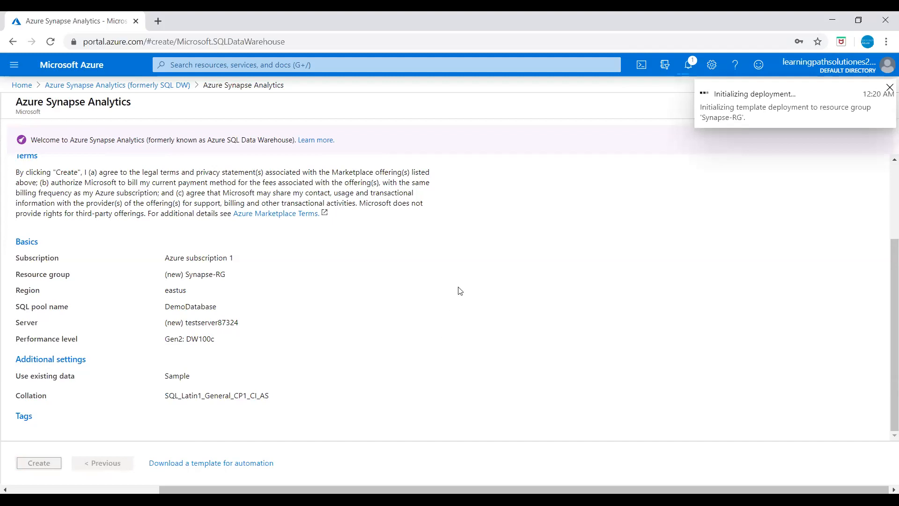
pyautogui.click(38, 463)
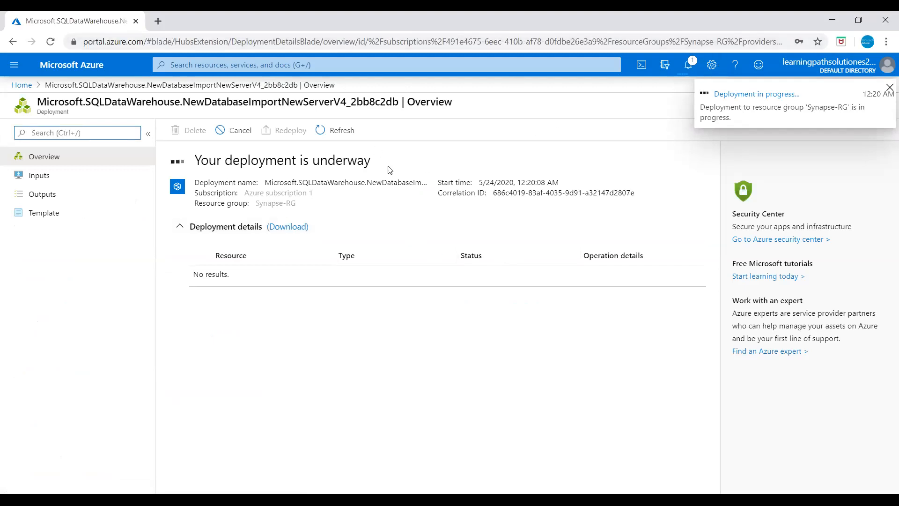
pyautogui.moveTo(605, 166)
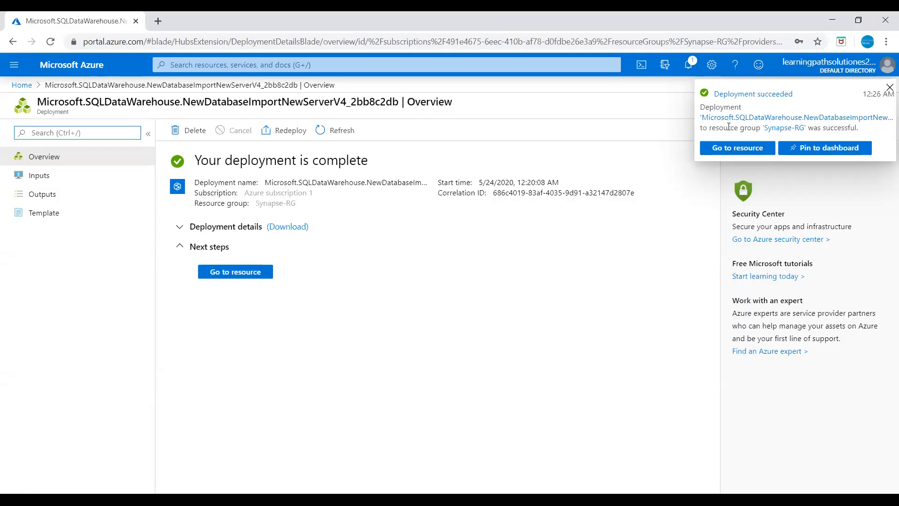
pyautogui.moveTo(737, 148)
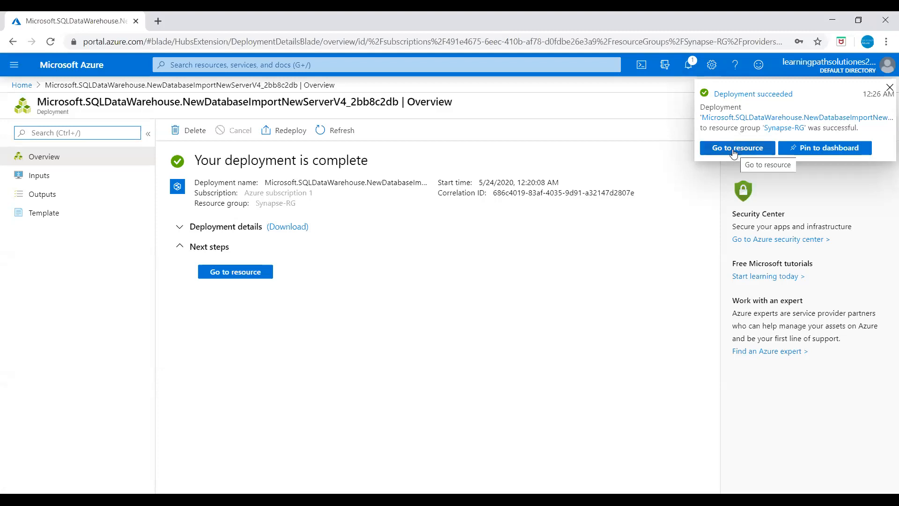
# Step: Open the deployed DemoDatabase and copy server name testserver87324.database.windows.net
pyautogui.click(736, 147)
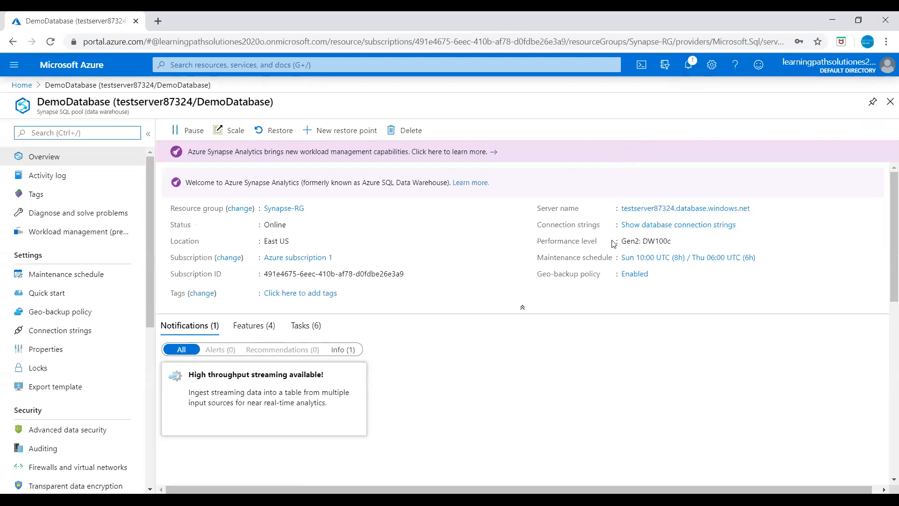
pyautogui.moveTo(280, 243)
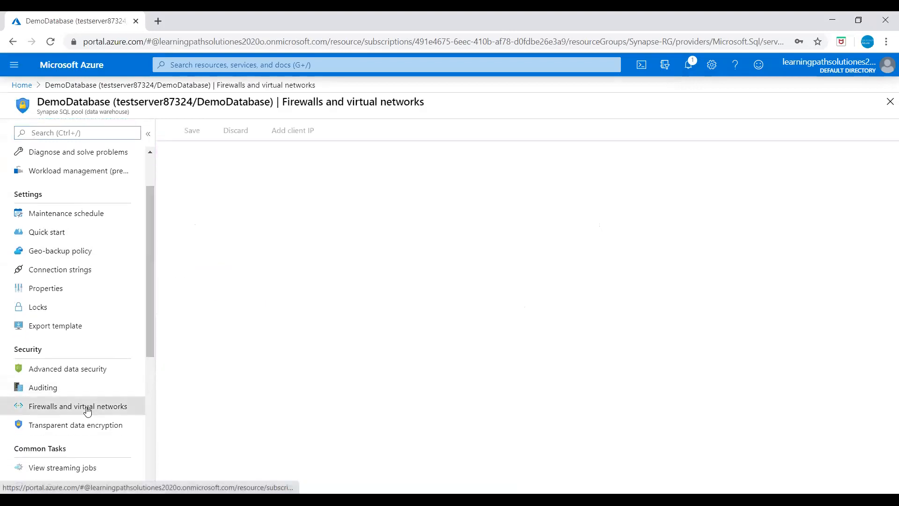
pyautogui.click(78, 405)
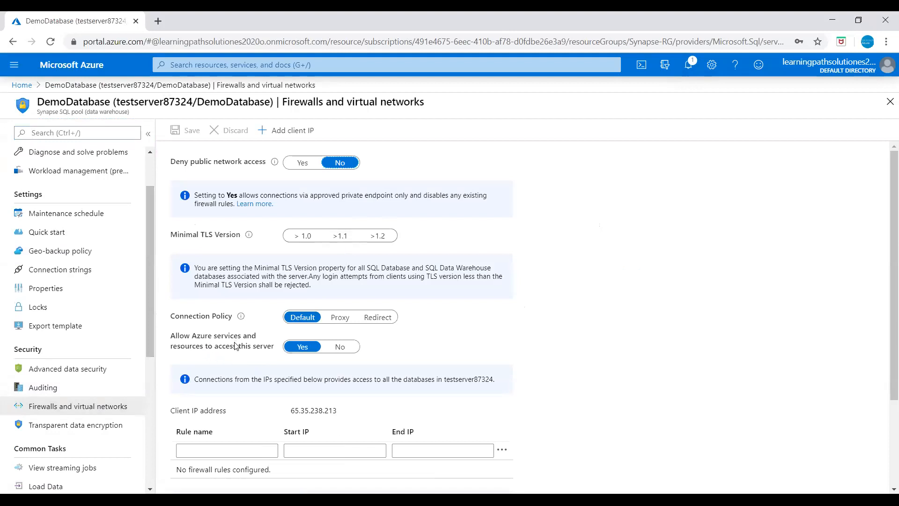
pyautogui.moveTo(238, 352)
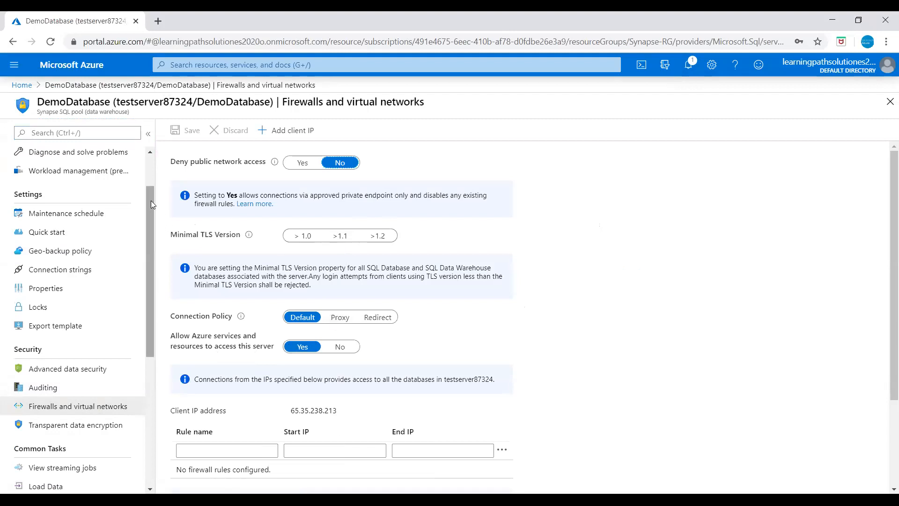
pyautogui.click(43, 156)
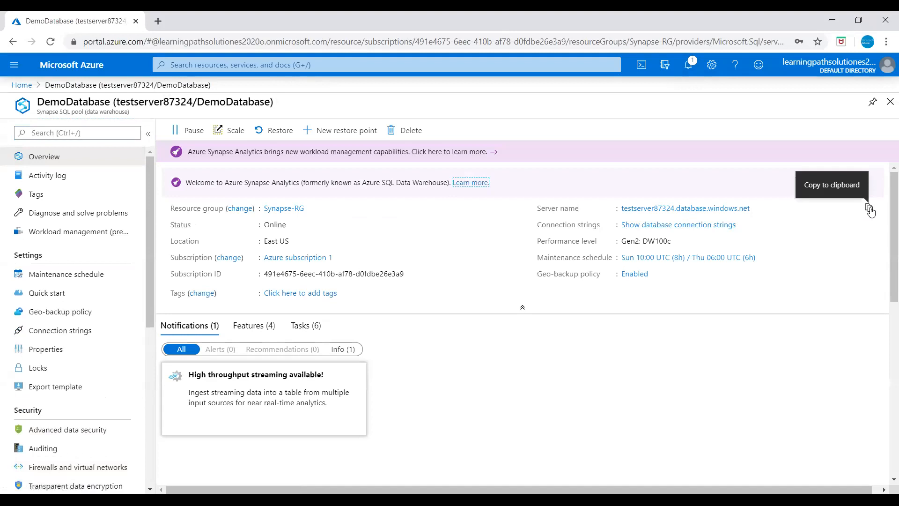
pyautogui.click(869, 209)
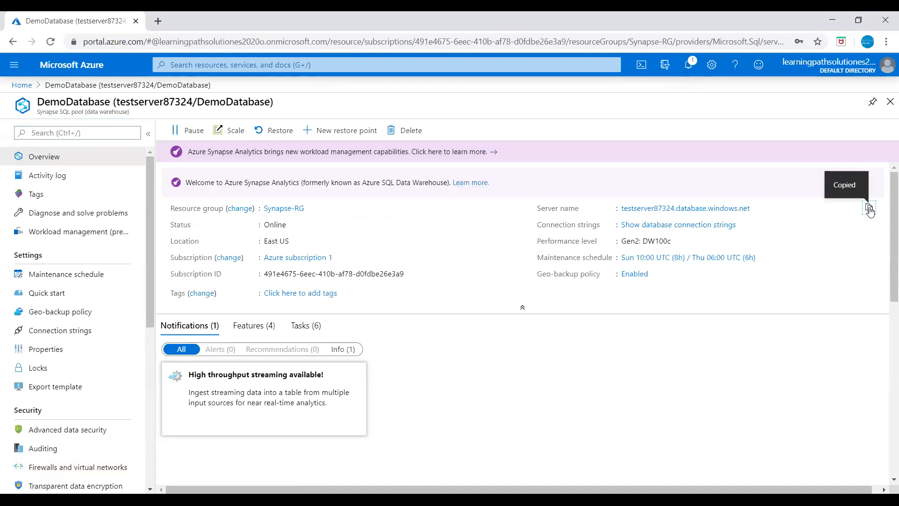
pyautogui.moveTo(522, 95)
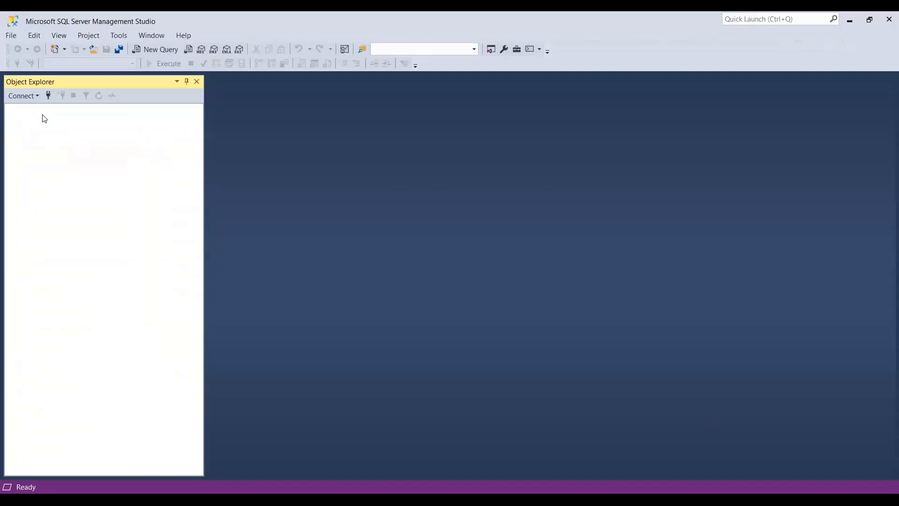
# Step: Connect to a Database Engine at testserver87324.database.windows.net with SQL authentication and a password
pyautogui.click(22, 96)
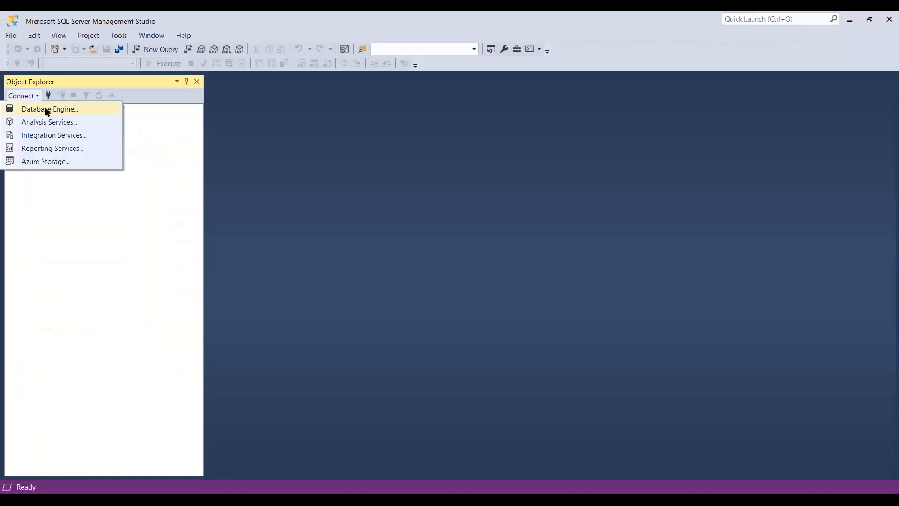
pyautogui.click(49, 109)
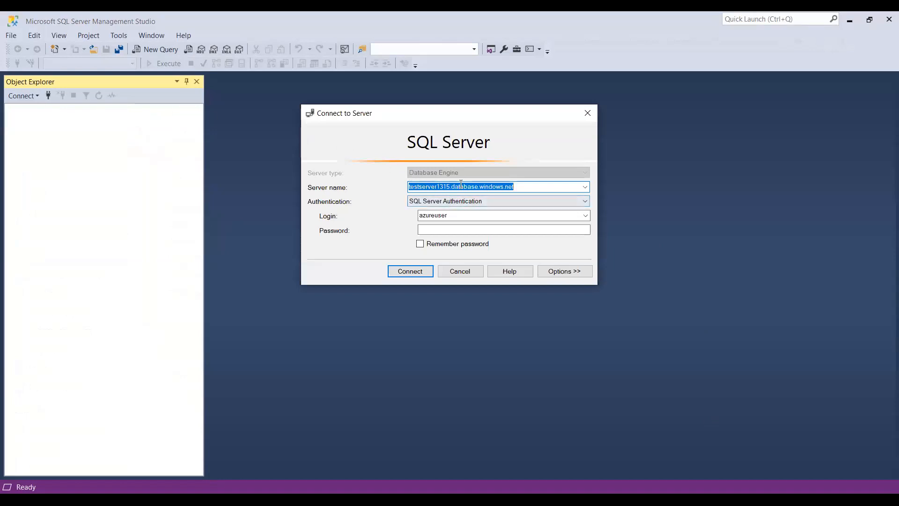
pyautogui.write('testserver87324.database.windows.net')
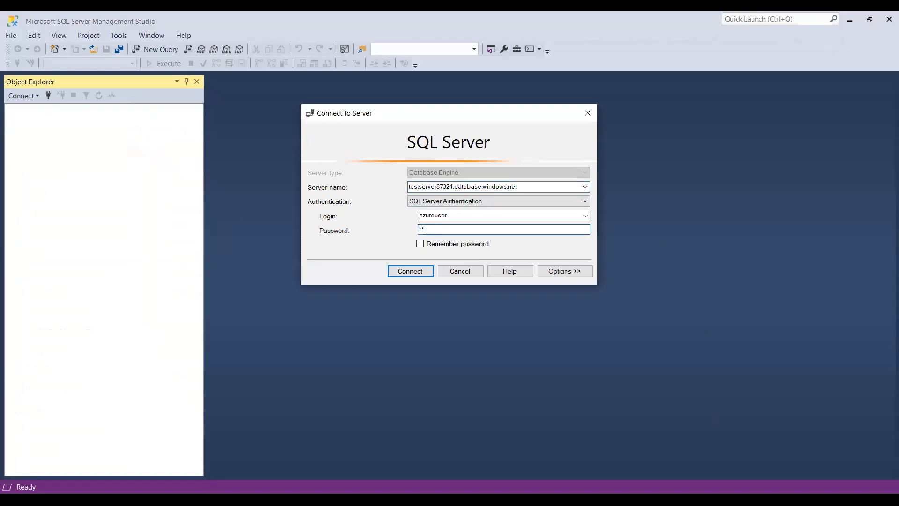
pyautogui.write('****')
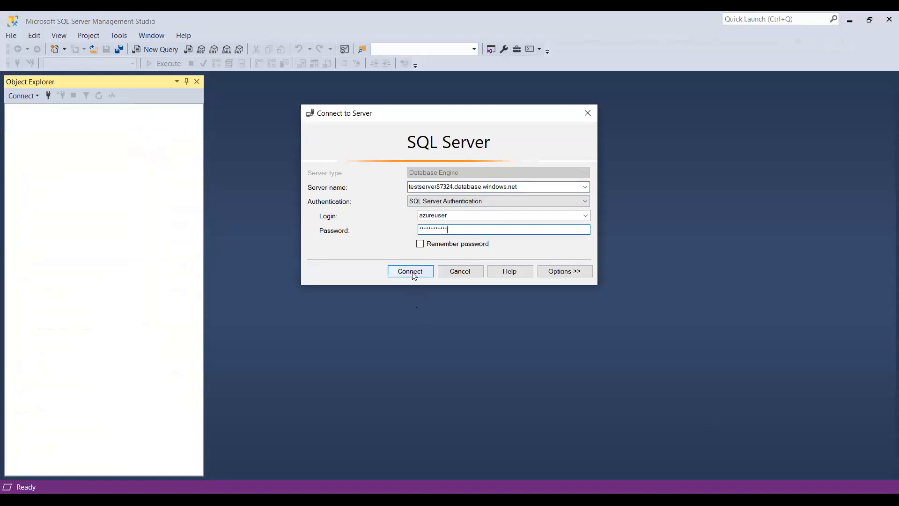
# Step: Sign in to Azure, add a firewall rule for the client IP, and connect
pyautogui.click(409, 271)
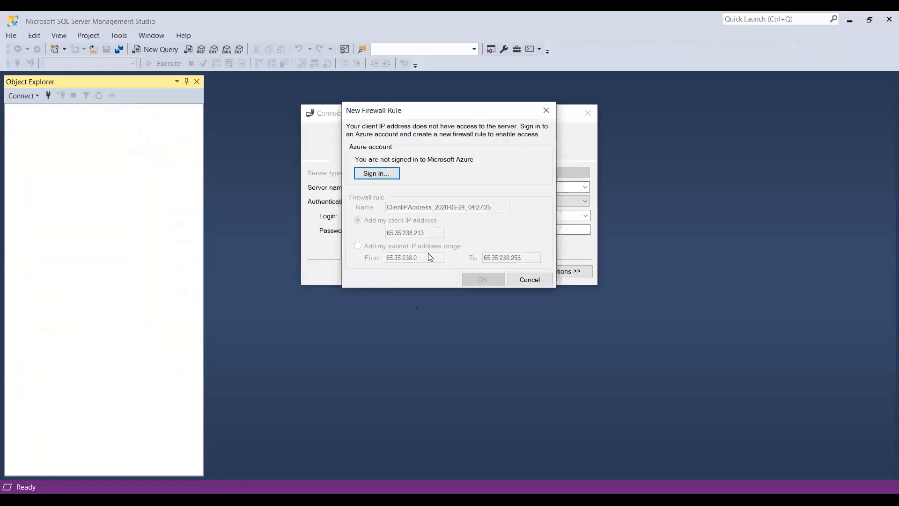
pyautogui.moveTo(376, 173)
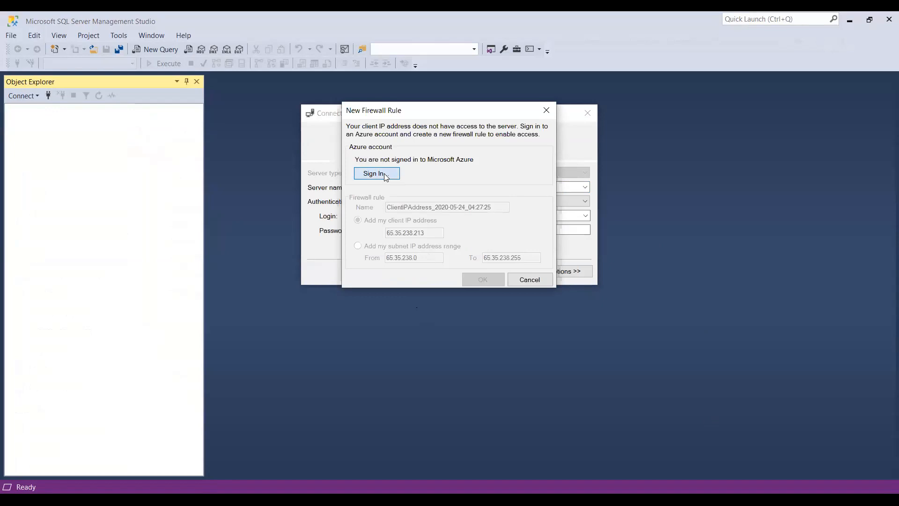
pyautogui.click(377, 173)
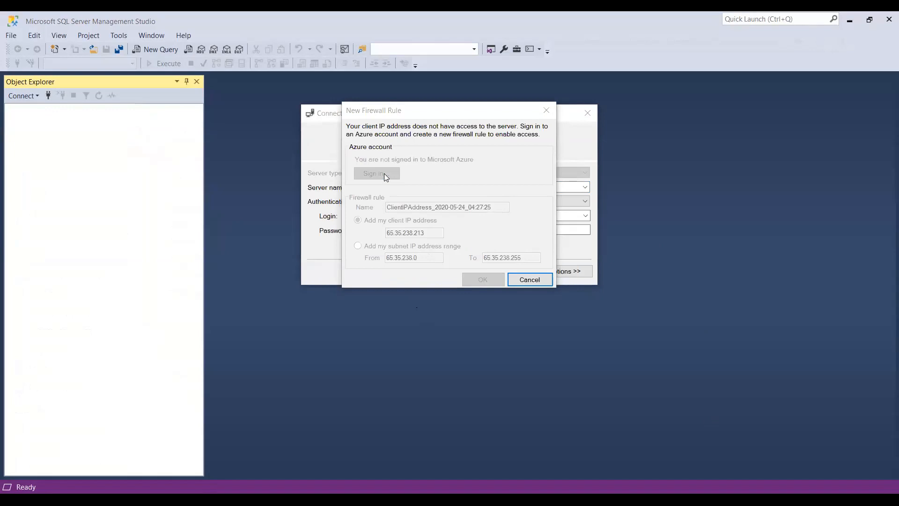
pyautogui.click(374, 173)
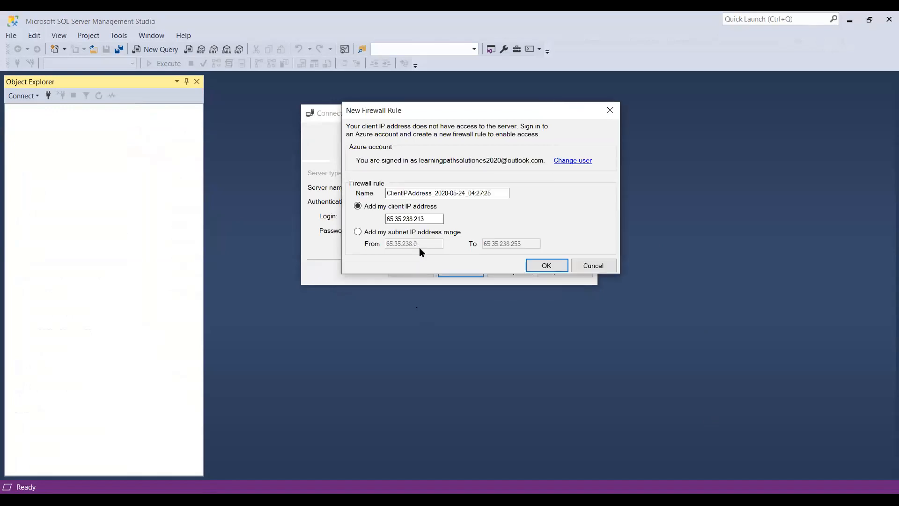
pyautogui.click(545, 265)
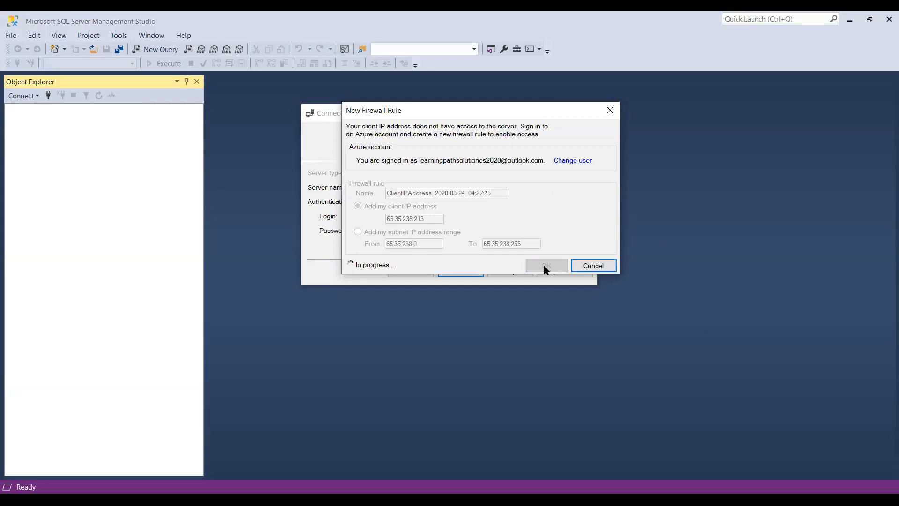
pyautogui.click(545, 265)
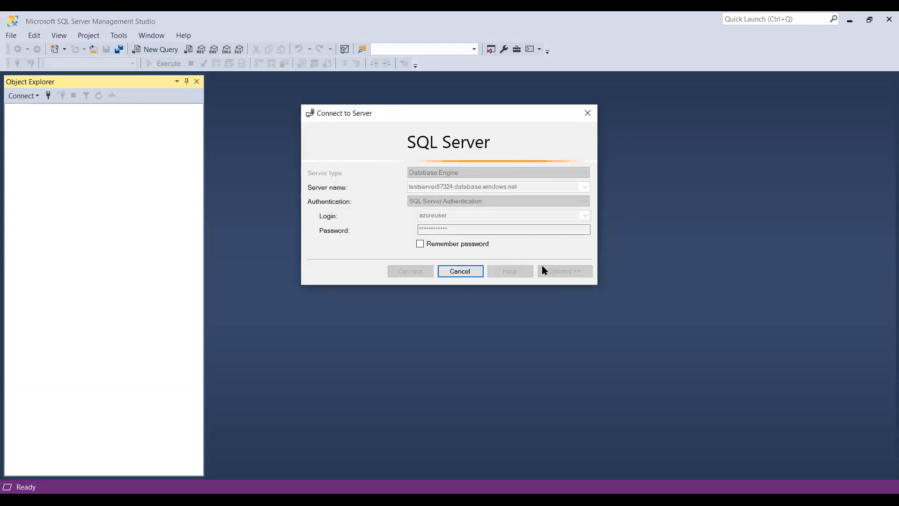
pyautogui.click(408, 270)
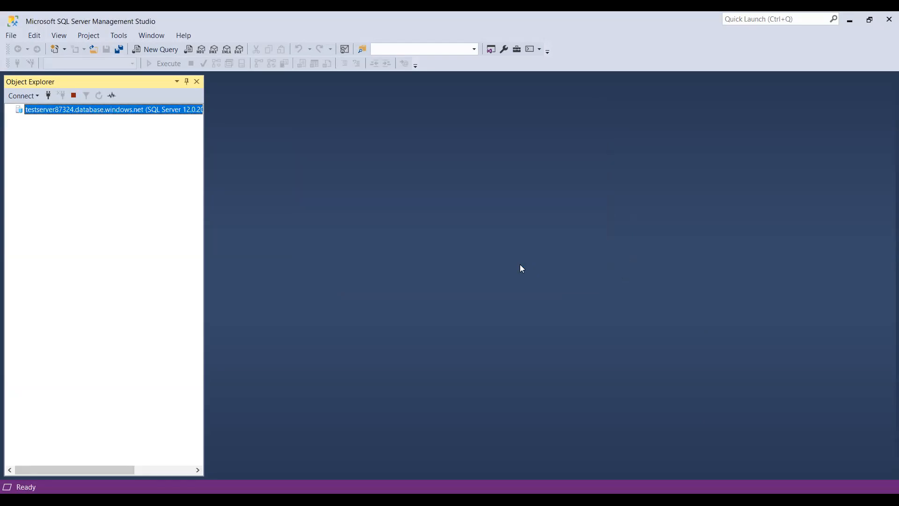
pyautogui.click(19, 110)
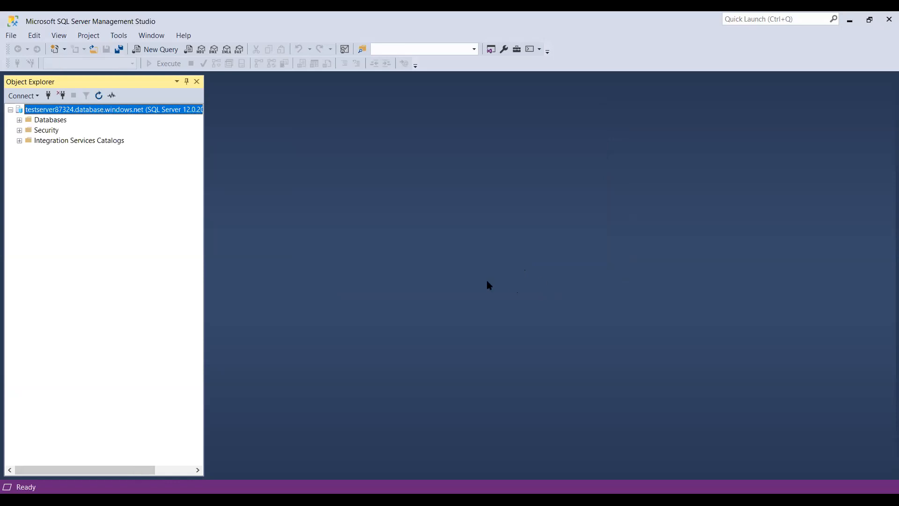
pyautogui.moveTo(206, 102)
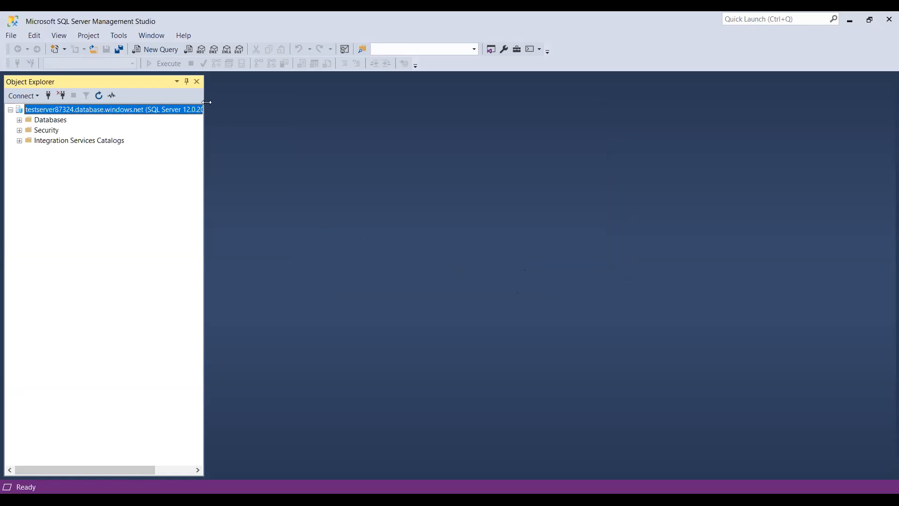
# Step: Open a new query window and expand Databases > DemoDatabase > Tables in Object Explorer
pyautogui.click(160, 48)
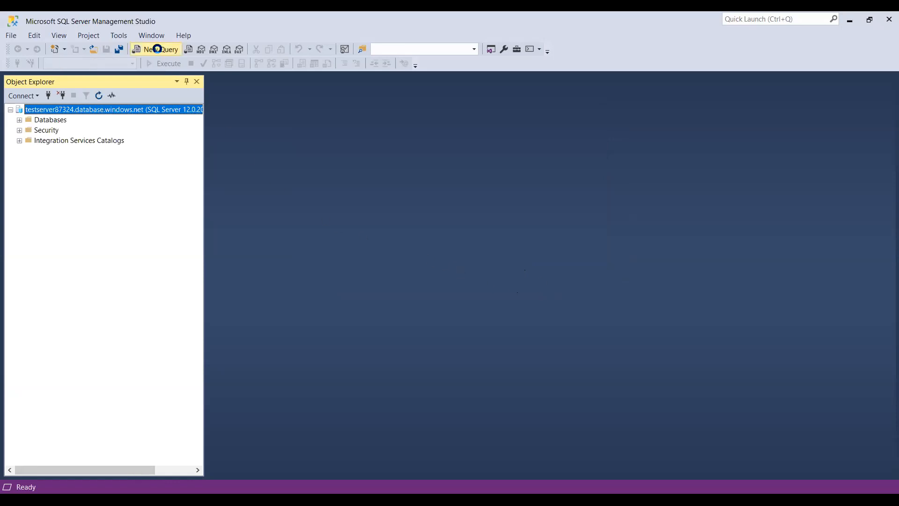
pyautogui.click(156, 49)
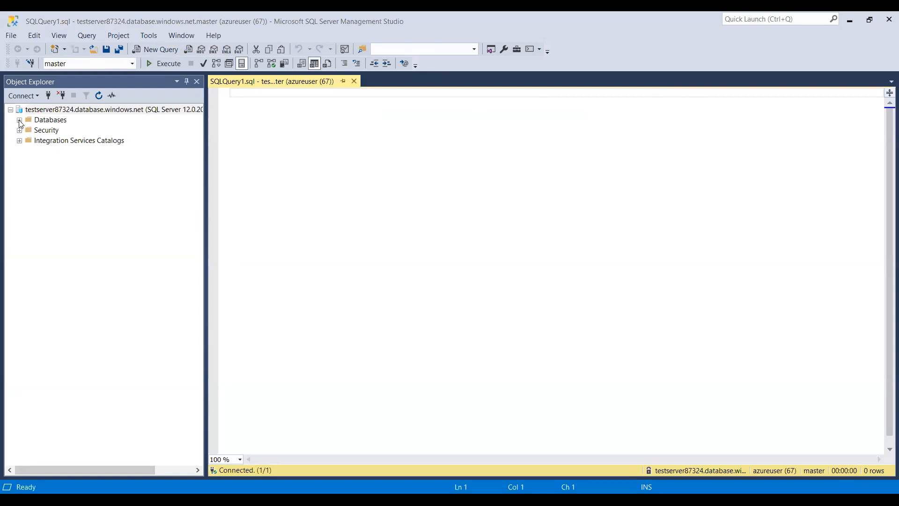
pyautogui.click(18, 120)
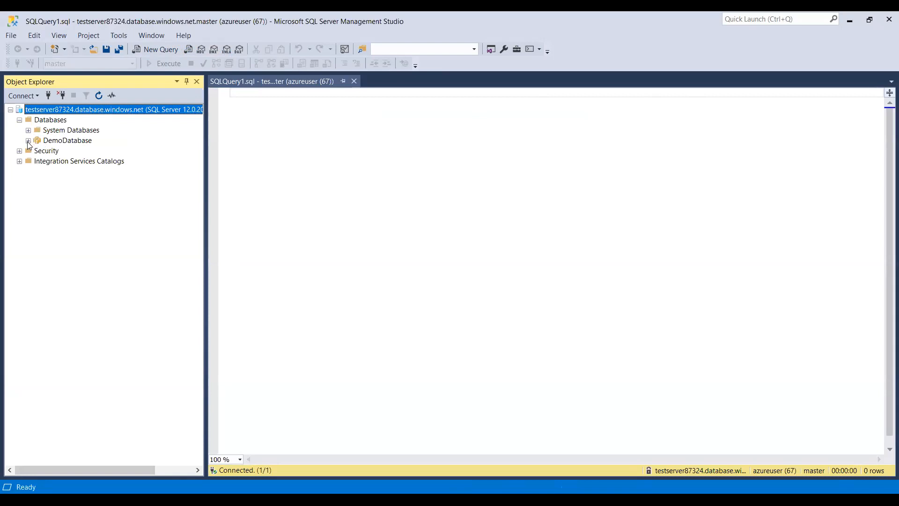
pyautogui.click(28, 140)
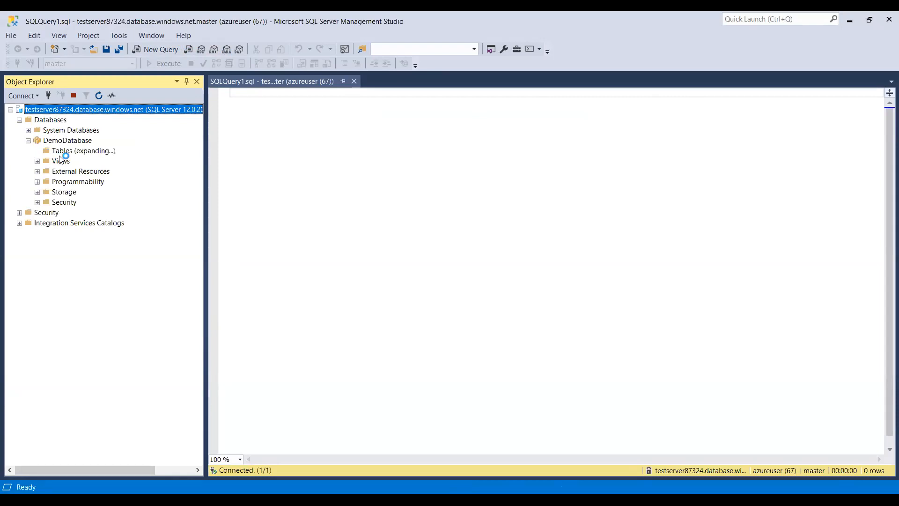
pyautogui.click(37, 151)
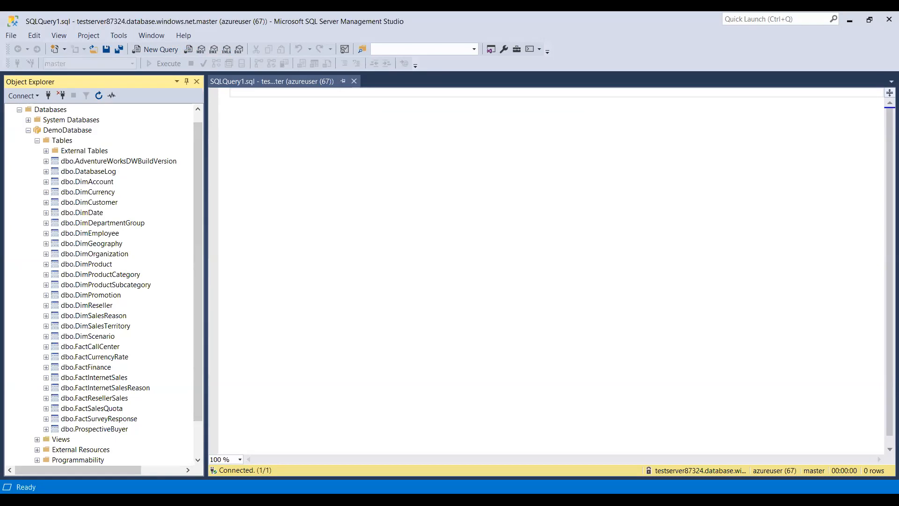
pyautogui.moveTo(435, 361)
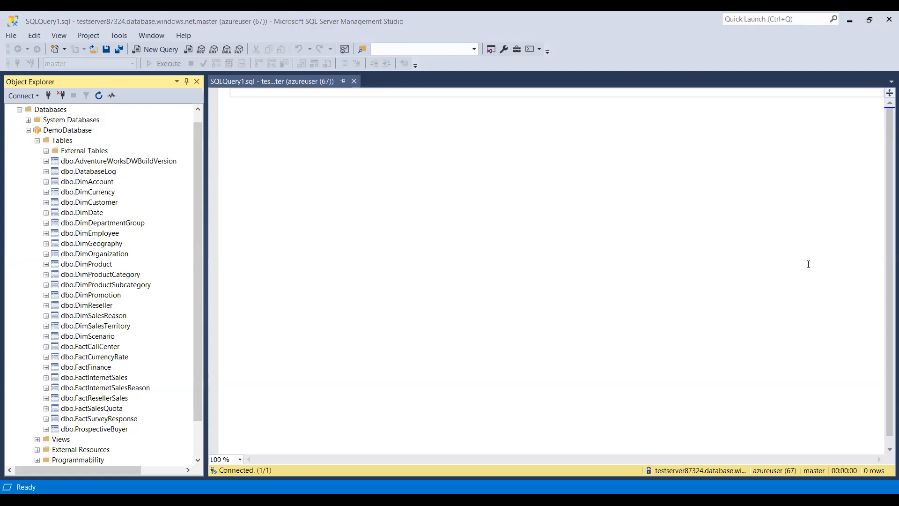
# Step: Run SELECT * FROM sys.databases to list master and DemoDatabase
pyautogui.write('SELECT * FROM sys.databases')
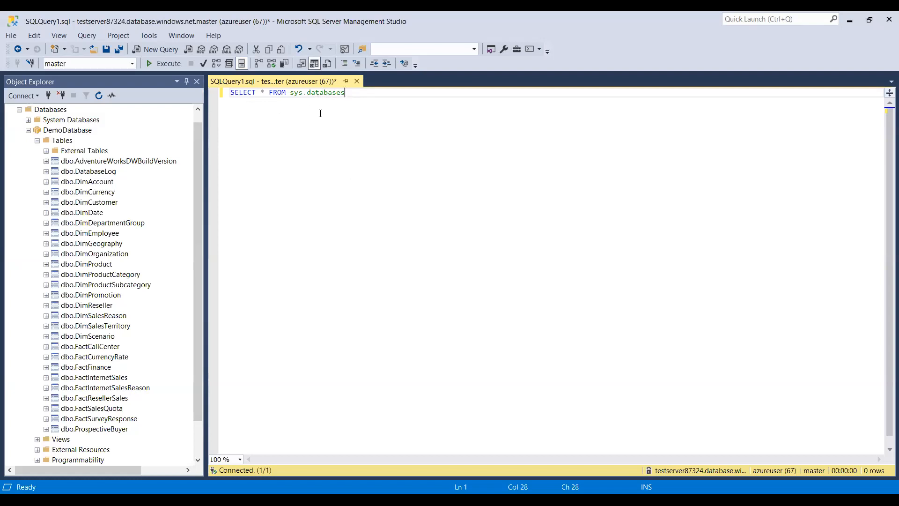
pyautogui.click(165, 63)
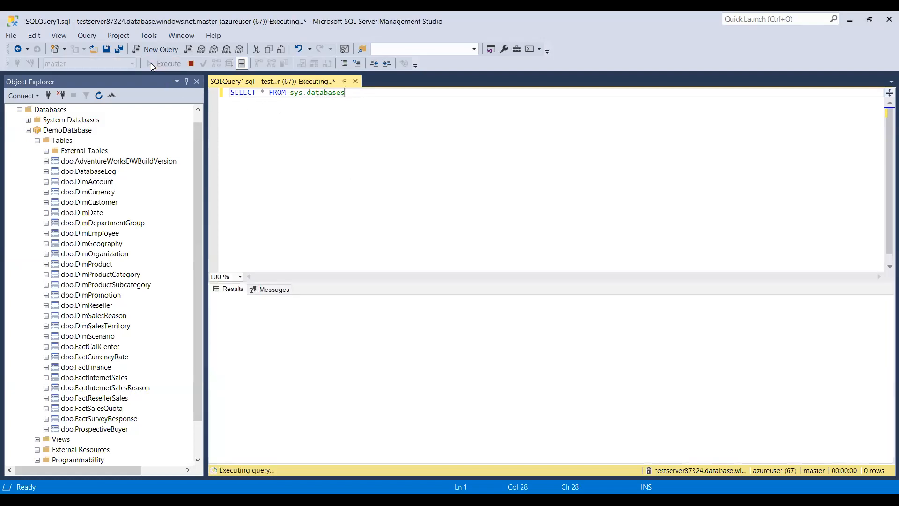
pyautogui.click(166, 63)
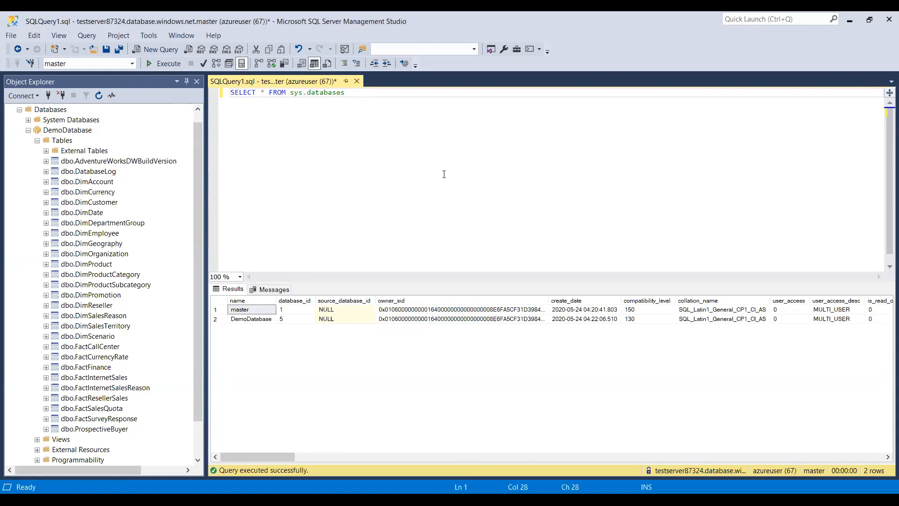
pyautogui.moveTo(390, 128)
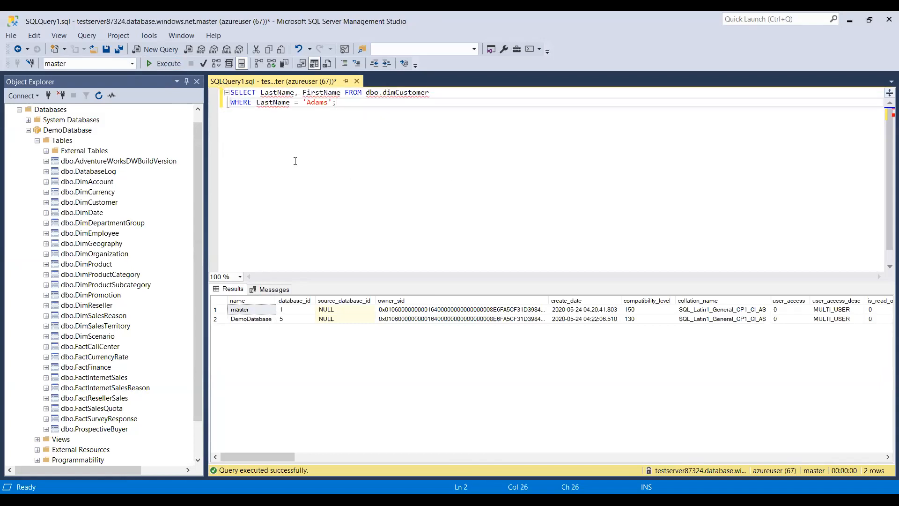
pyautogui.moveTo(298, 123)
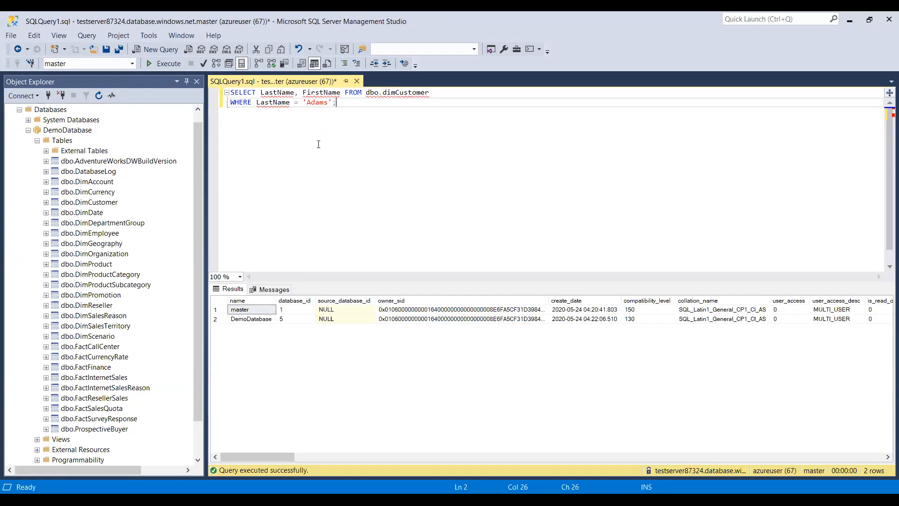
# Step: Run the dbo.dimCustomer query for LastName 'Adams' against DemoDatabase and review the 82 rows
pyautogui.click(164, 64)
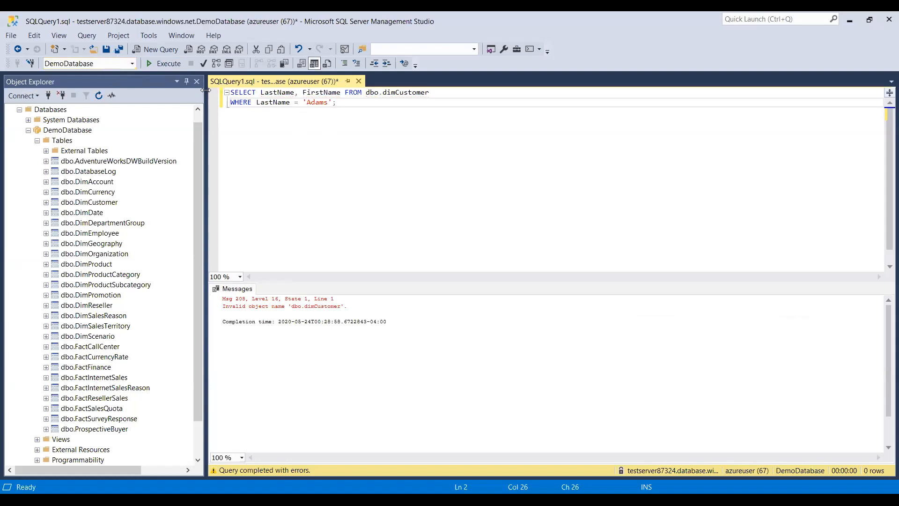
pyautogui.click(165, 63)
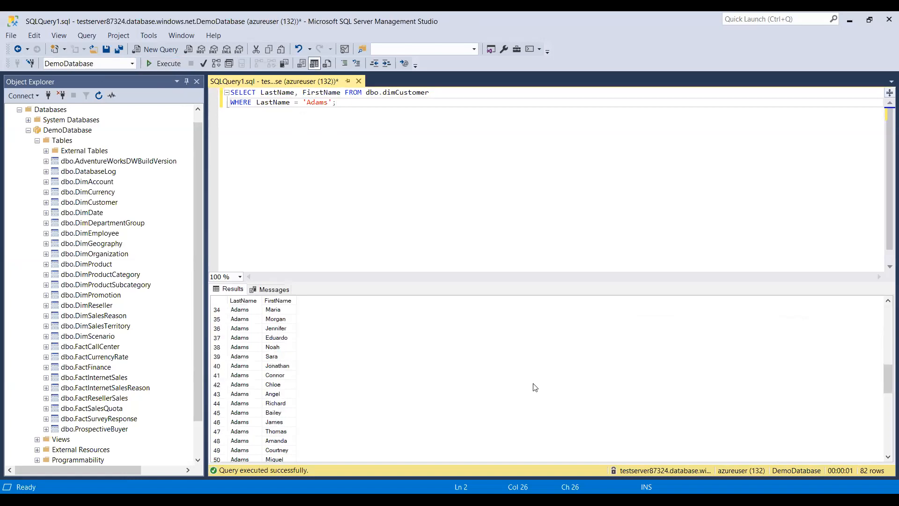
pyautogui.scroll(-3)
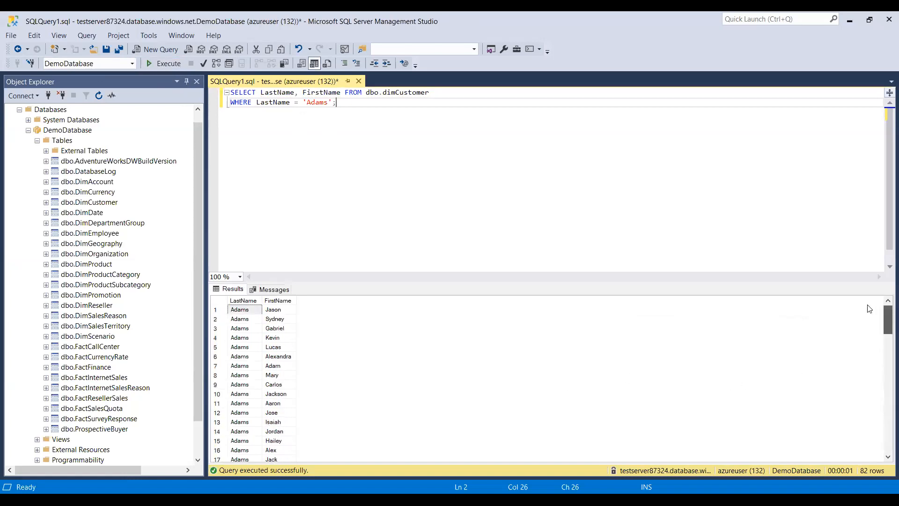
pyautogui.moveTo(766, 294)
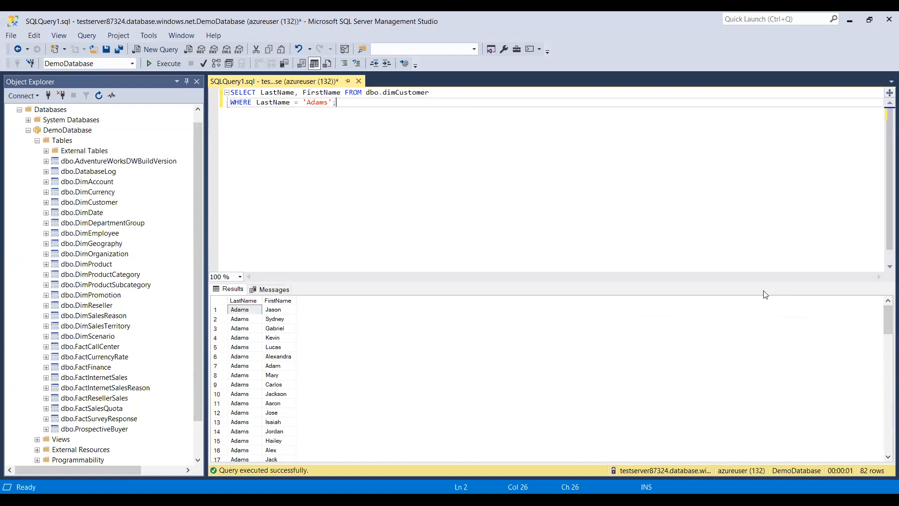
pyautogui.moveTo(818, 327)
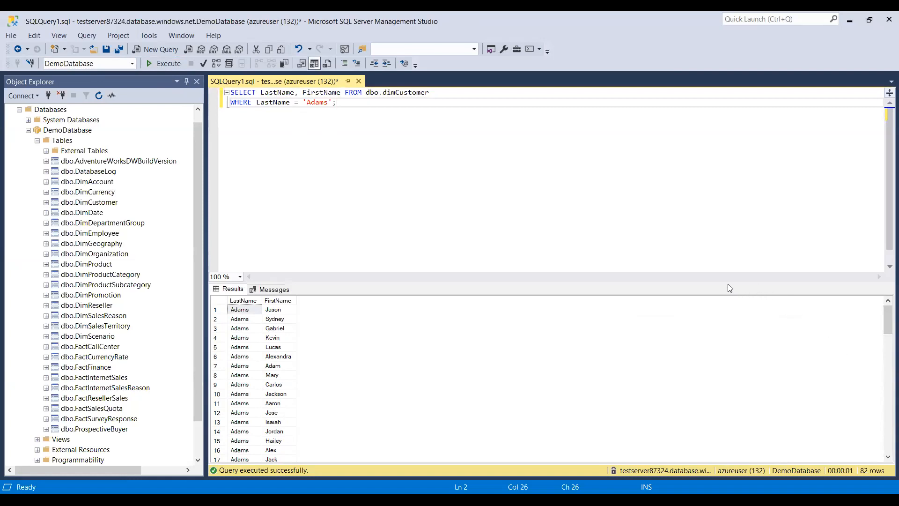
pyautogui.moveTo(727, 288)
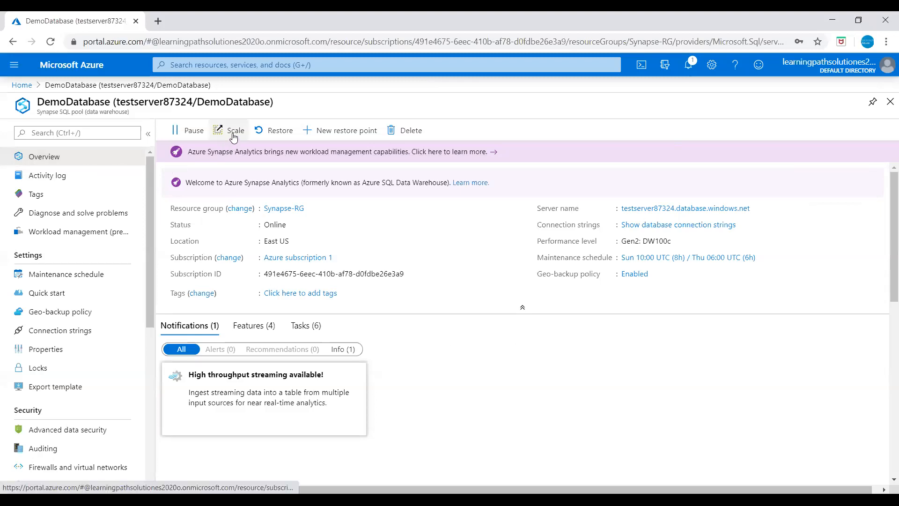
pyautogui.moveTo(235, 130)
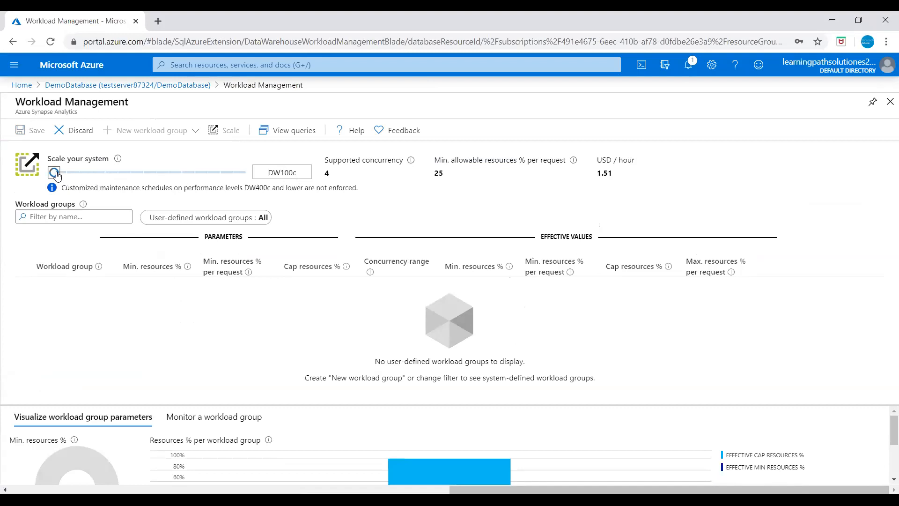
# Step: Drag the scale slider to DW500c, then DW15000c, then back to DW2000c
pyautogui.moveTo(54, 172); pyautogui.dragTo(105, 196)
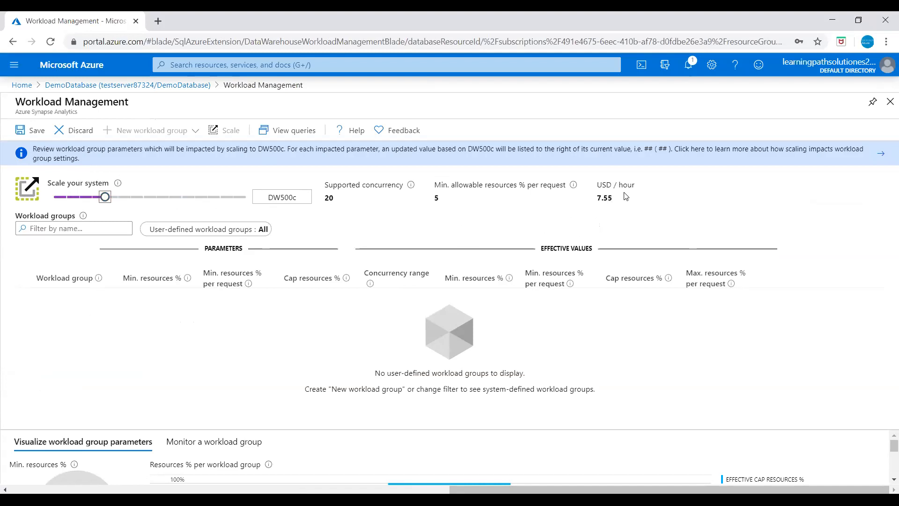
pyautogui.moveTo(607, 207)
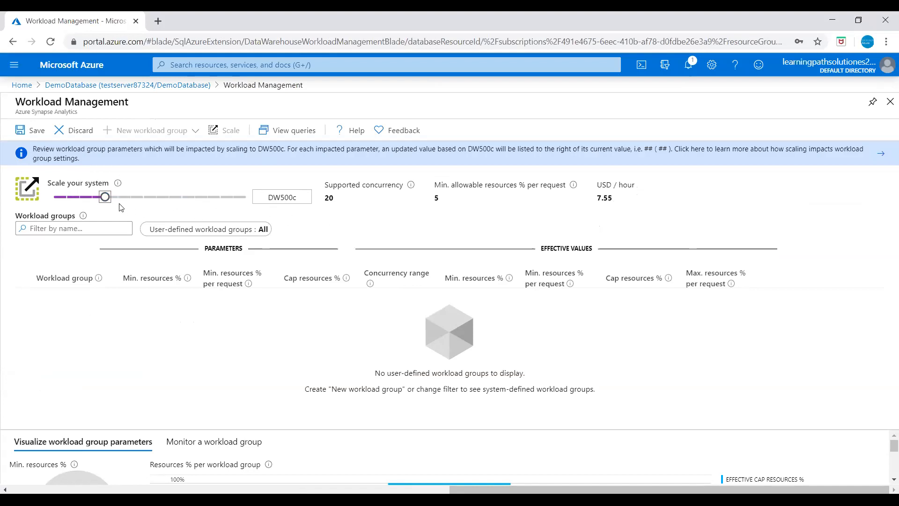
pyautogui.moveTo(105, 196); pyautogui.dragTo(231, 196)
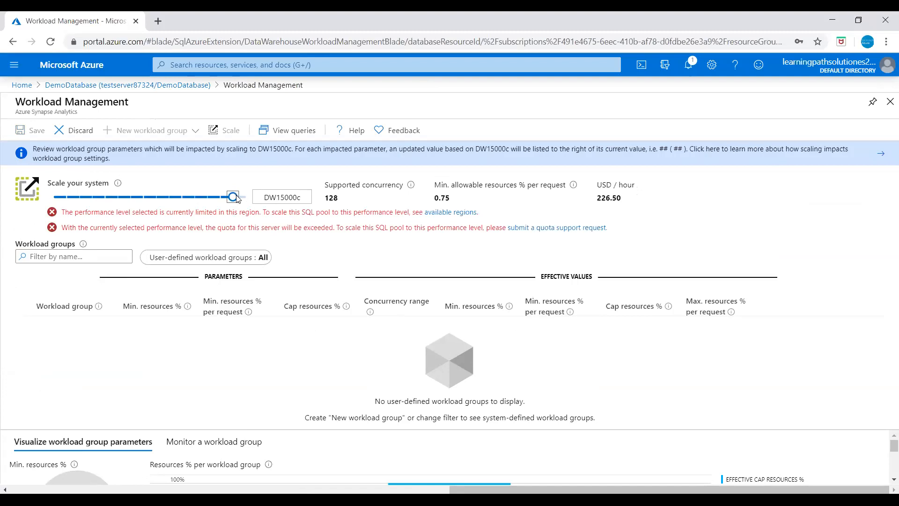
pyautogui.moveTo(232, 196); pyautogui.dragTo(143, 197)
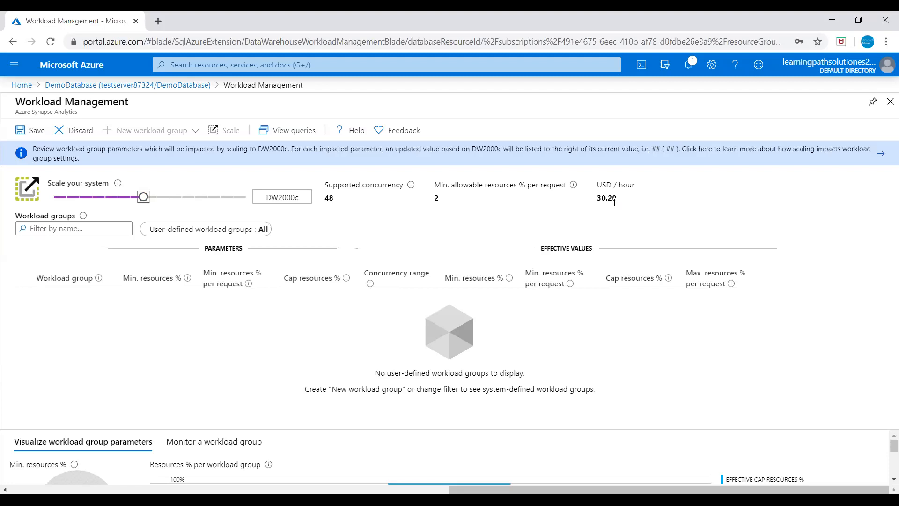
pyautogui.moveTo(512, 251)
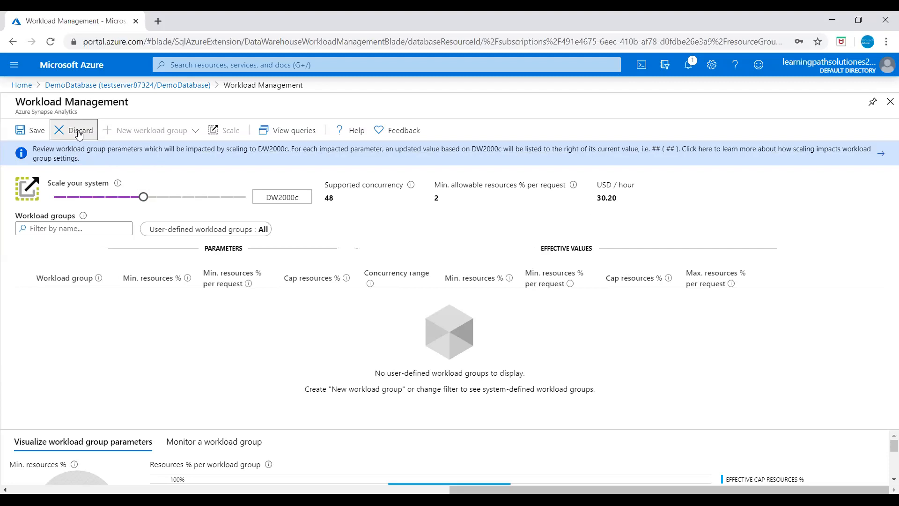
# Step: Discard the scale change and start deleting the DemoDatabase pool
pyautogui.click(74, 130)
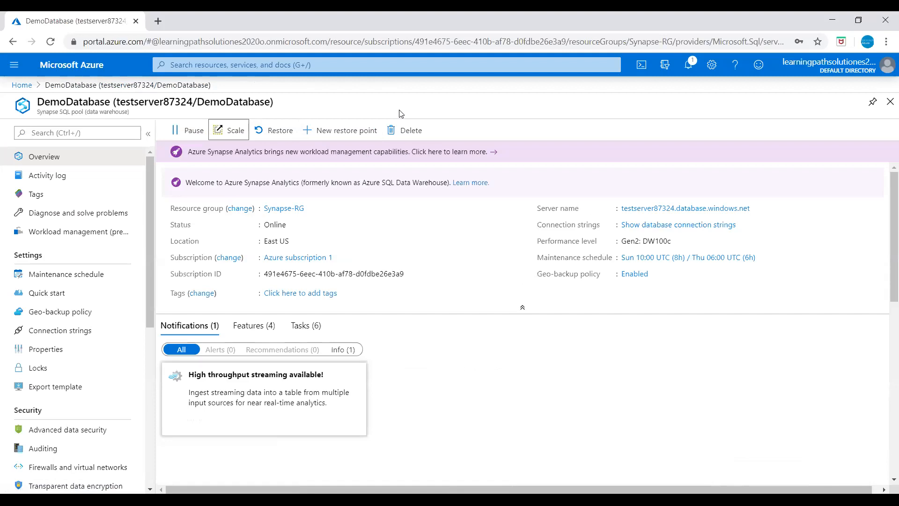
pyautogui.moveTo(404, 112)
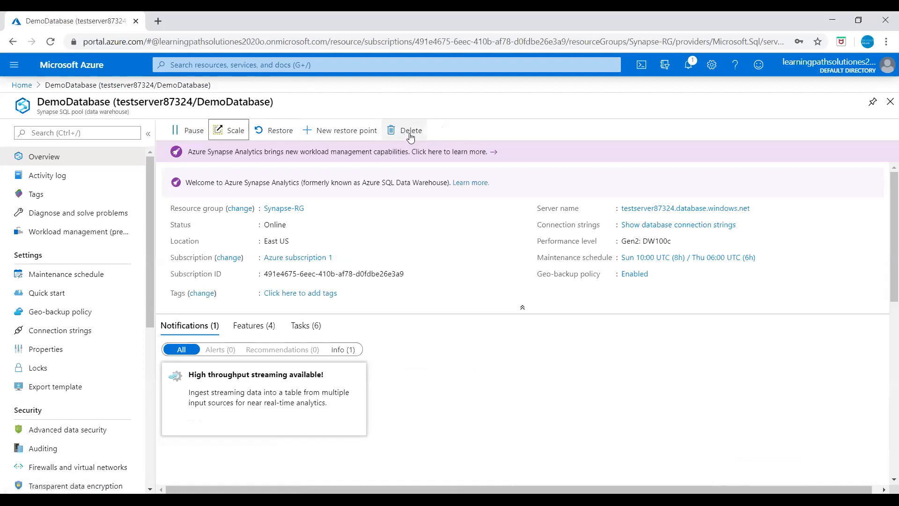
pyautogui.click(405, 130)
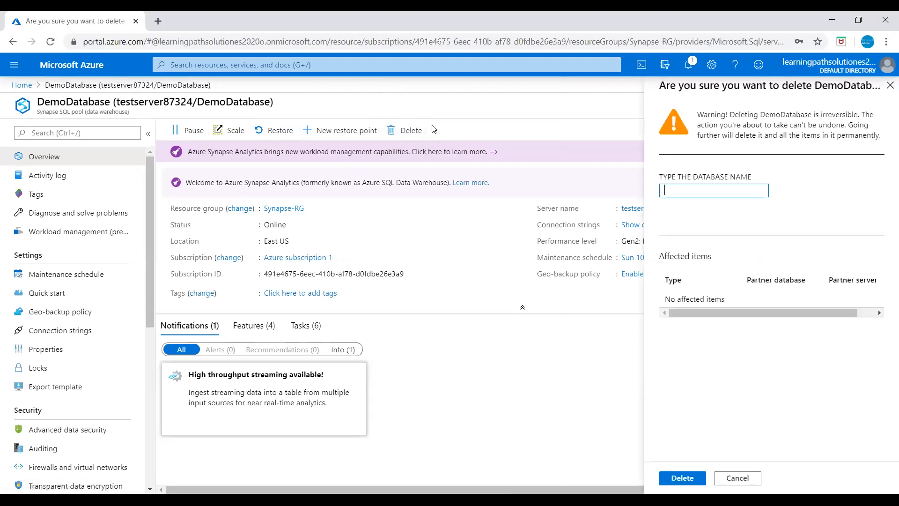
pyautogui.moveTo(465, 173)
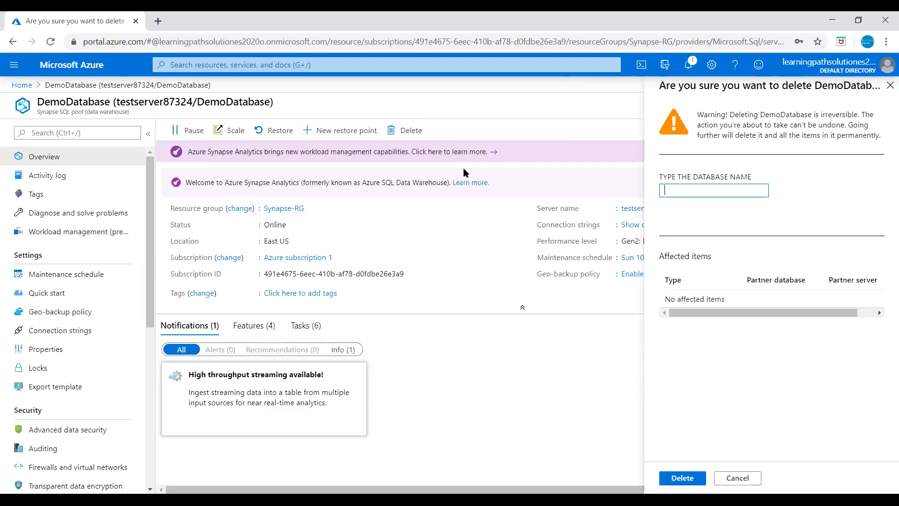
# Step: Type 'DemoDatabase' in the confirmation box and confirm the deletion
pyautogui.doubleClick(84, 102)
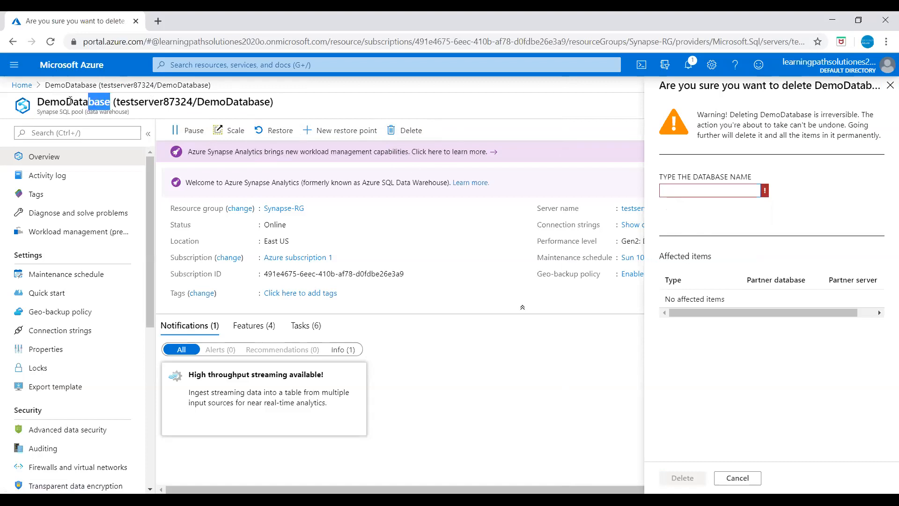
pyautogui.doubleClick(73, 101)
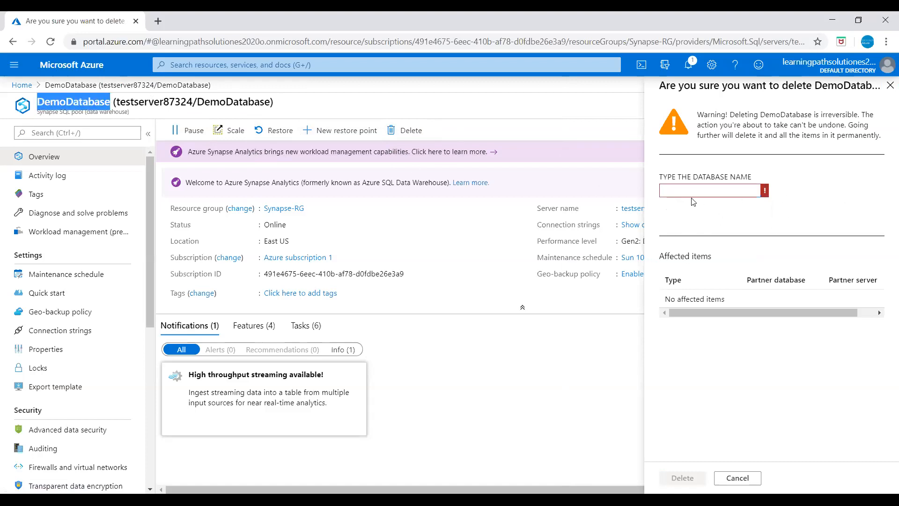
pyautogui.write('DemoDatabase')
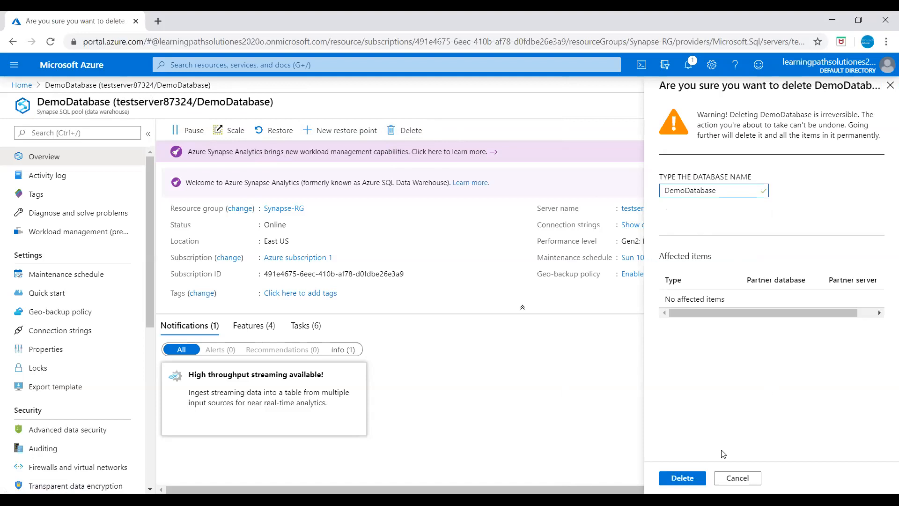
pyautogui.click(682, 478)
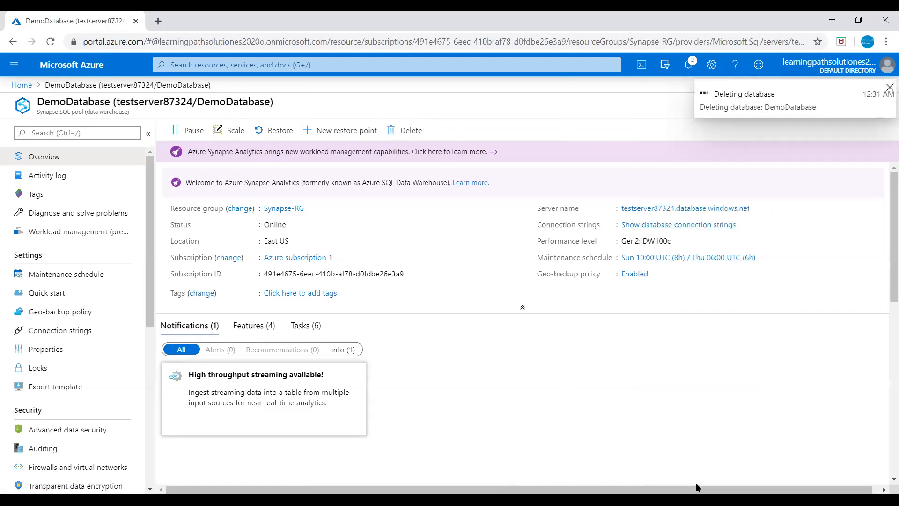
pyautogui.moveTo(633, 79)
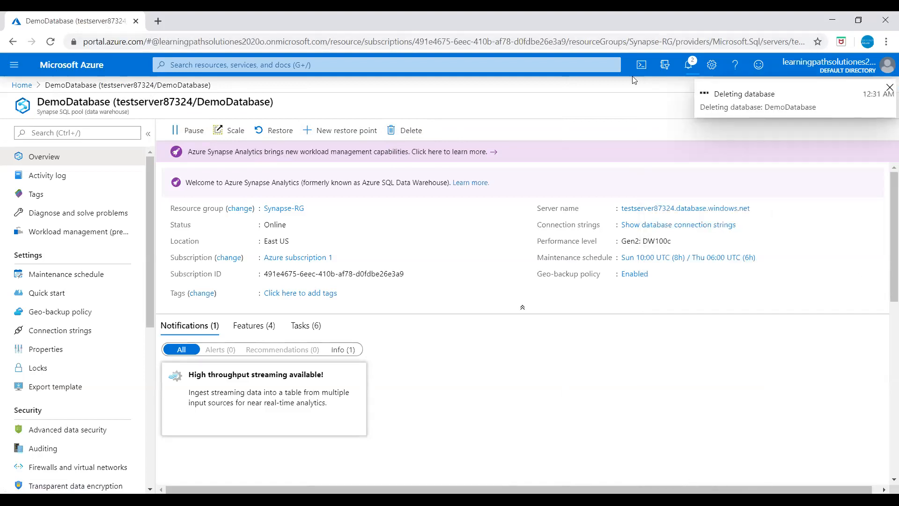